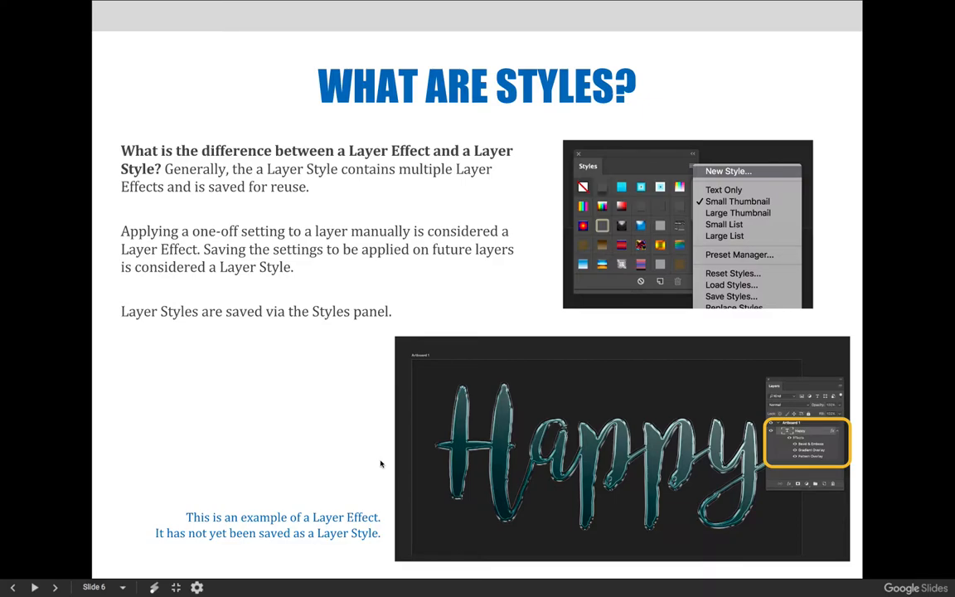
# Advance the slideshow from slide 6 to slide 7, 'Saving a Layer Style'
pyautogui.click(56, 587)
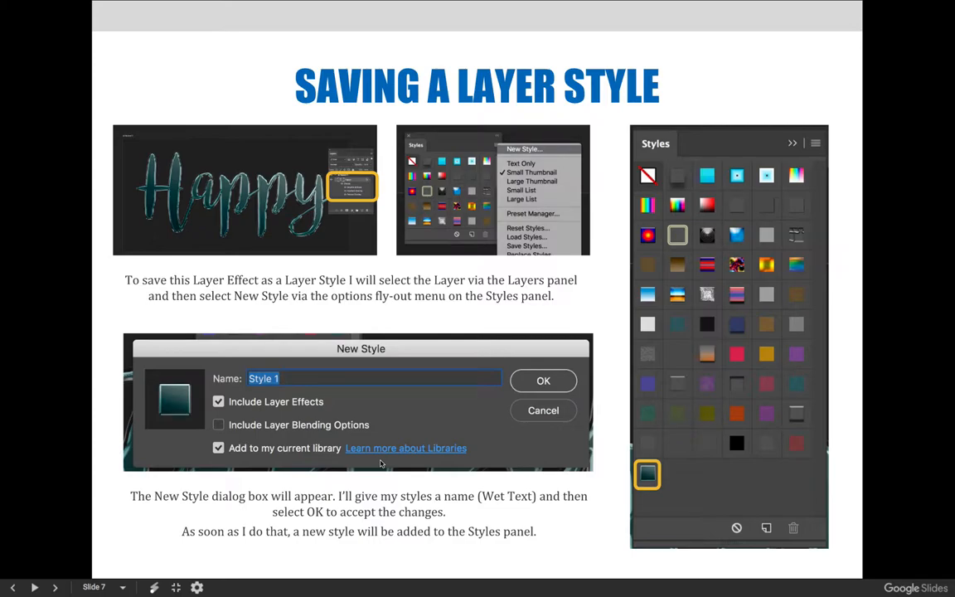
pyautogui.moveTo(545, 153)
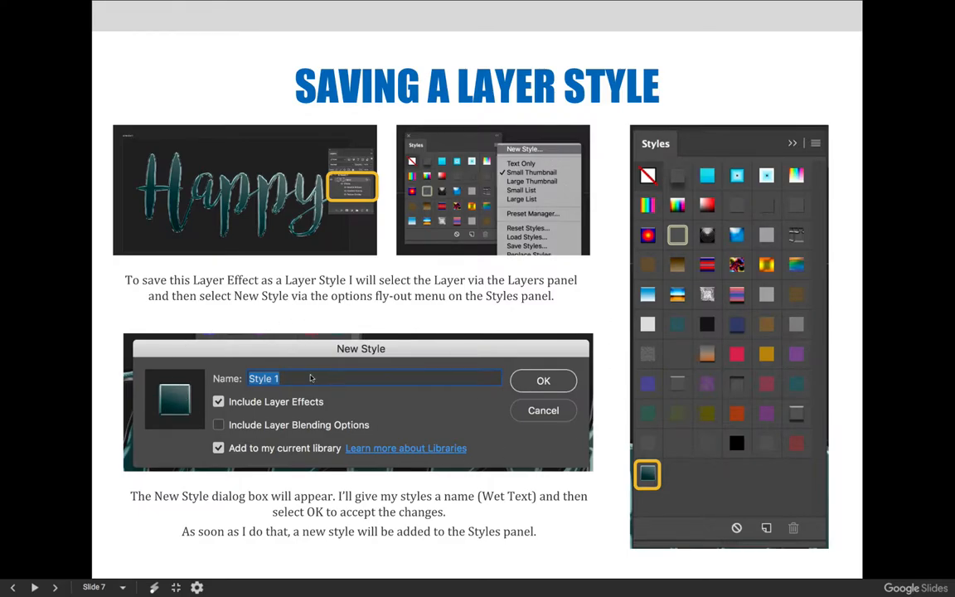
pyautogui.moveTo(377, 471)
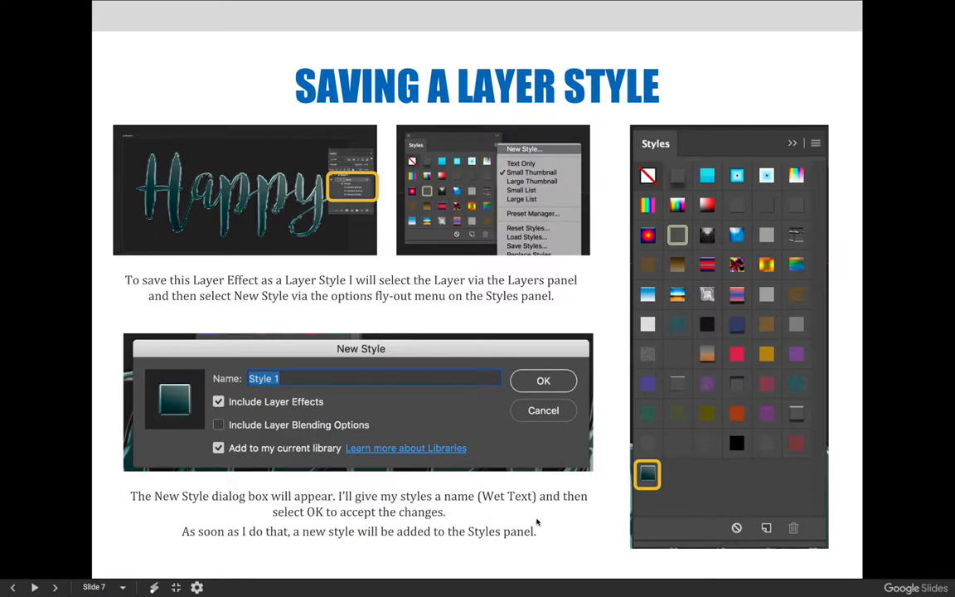
pyautogui.moveTo(651, 453)
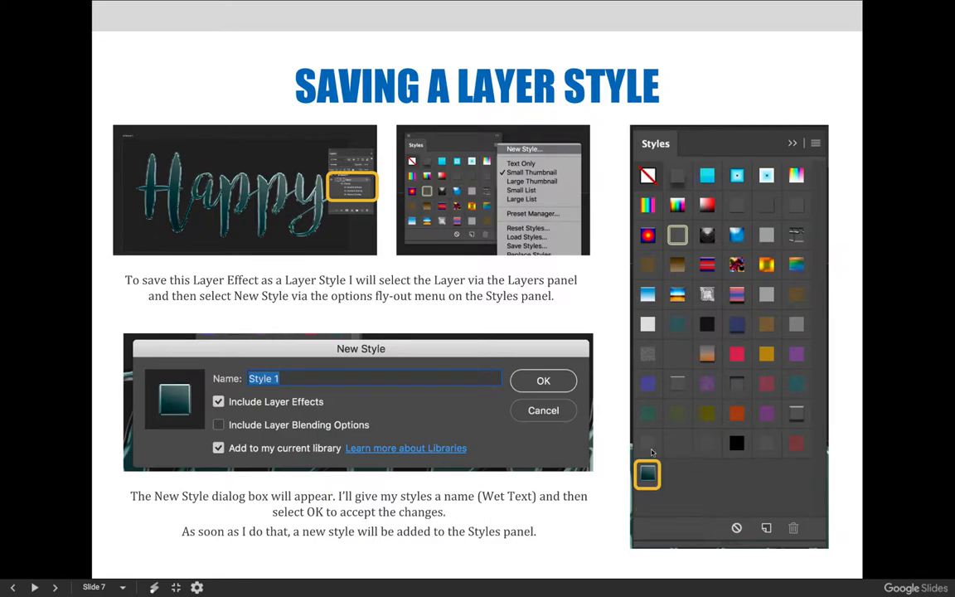
pyautogui.moveTo(668, 457)
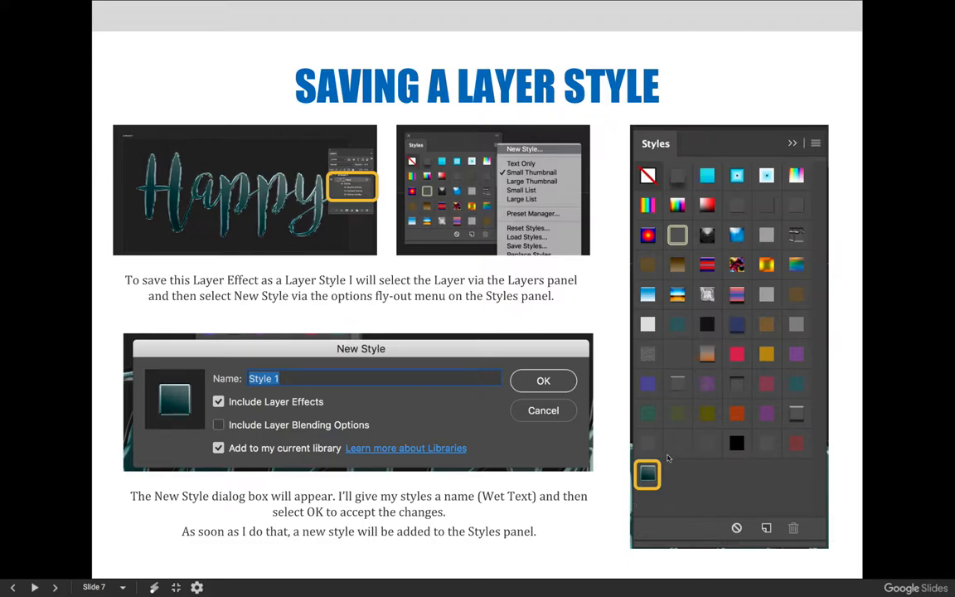
pyautogui.moveTo(663, 489)
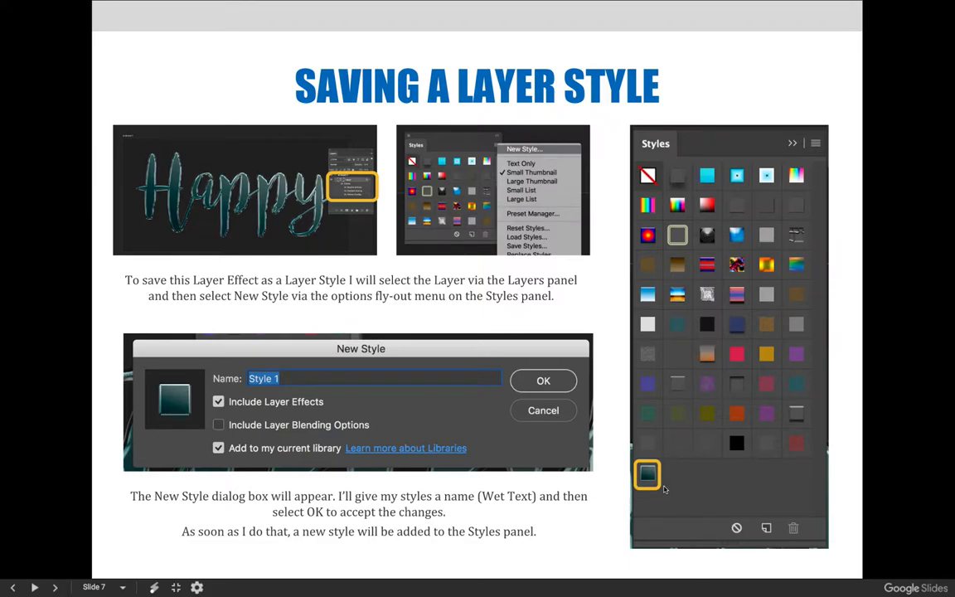
# Advance the slideshow to slide 8, 'Applying a Layer Style'
pyautogui.click(55, 587)
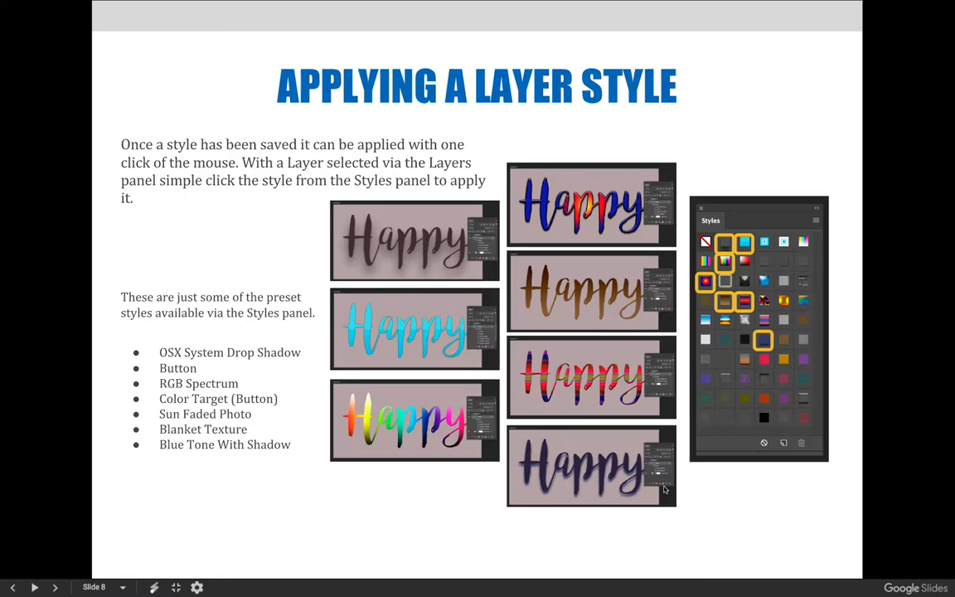
pyautogui.moveTo(572, 549)
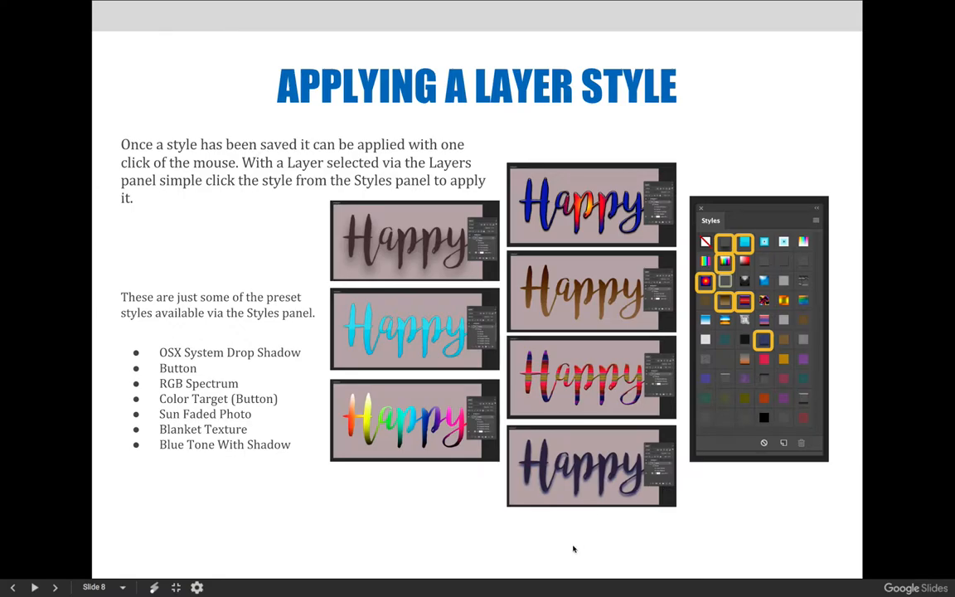
pyautogui.moveTo(540, 196)
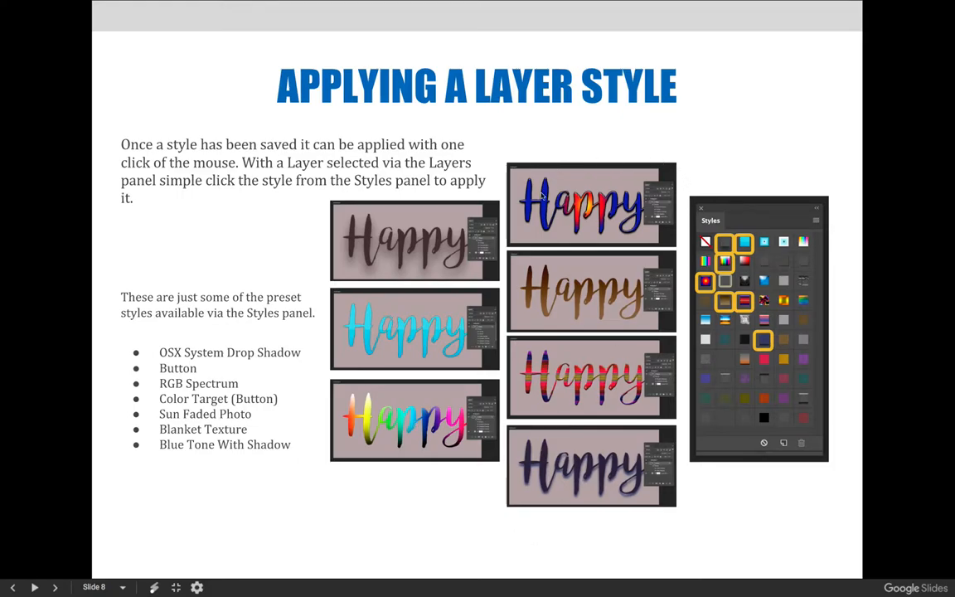
pyautogui.moveTo(636, 308)
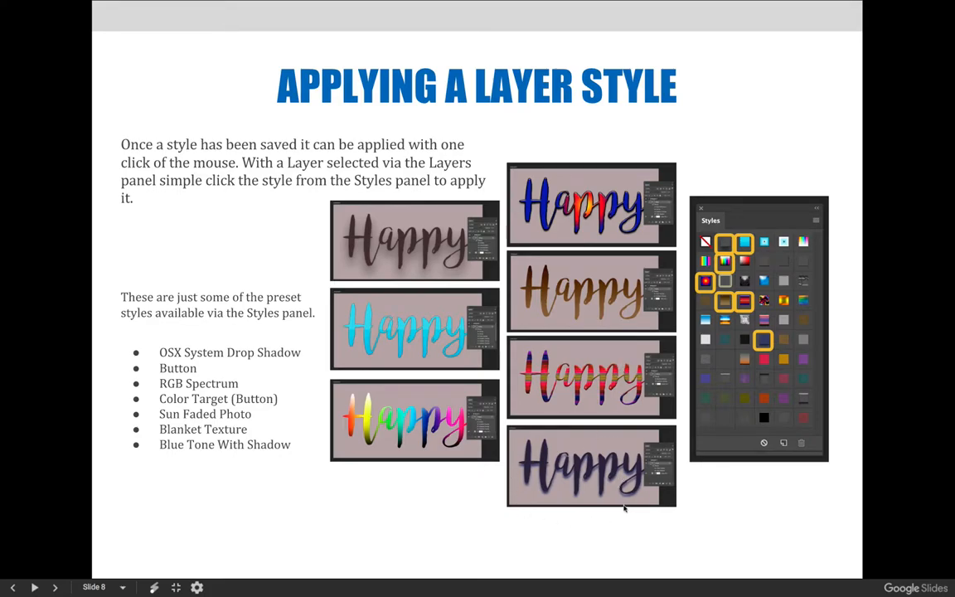
# Advance the slideshow to slide 9, 'Appending Layer Styles'
pyautogui.click(56, 586)
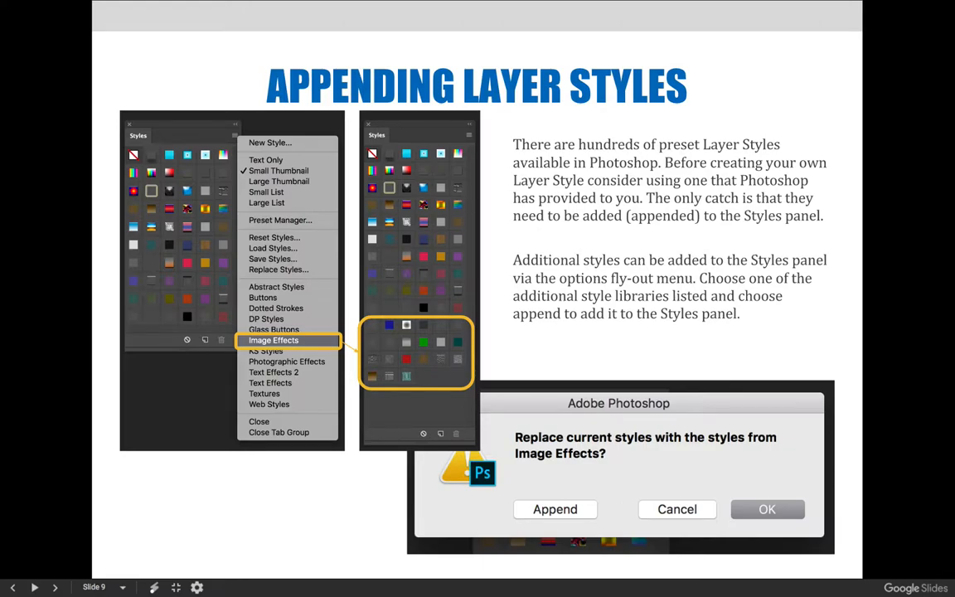
pyautogui.moveTo(624, 508)
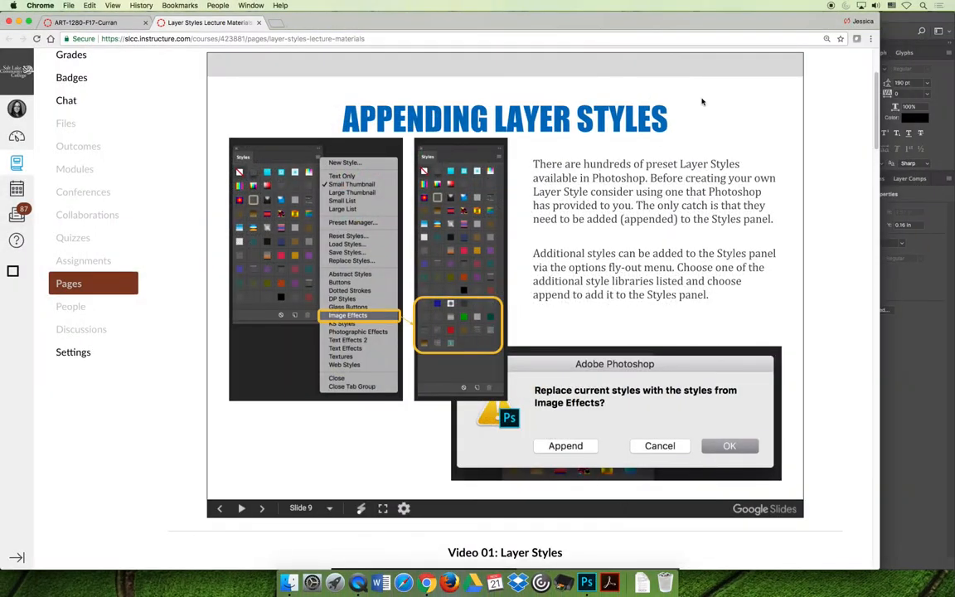
# In Photoshop, add Bevel & Emboss and Inner Glow to the Happy text, leaving Stroke off
pyautogui.click(586, 581)
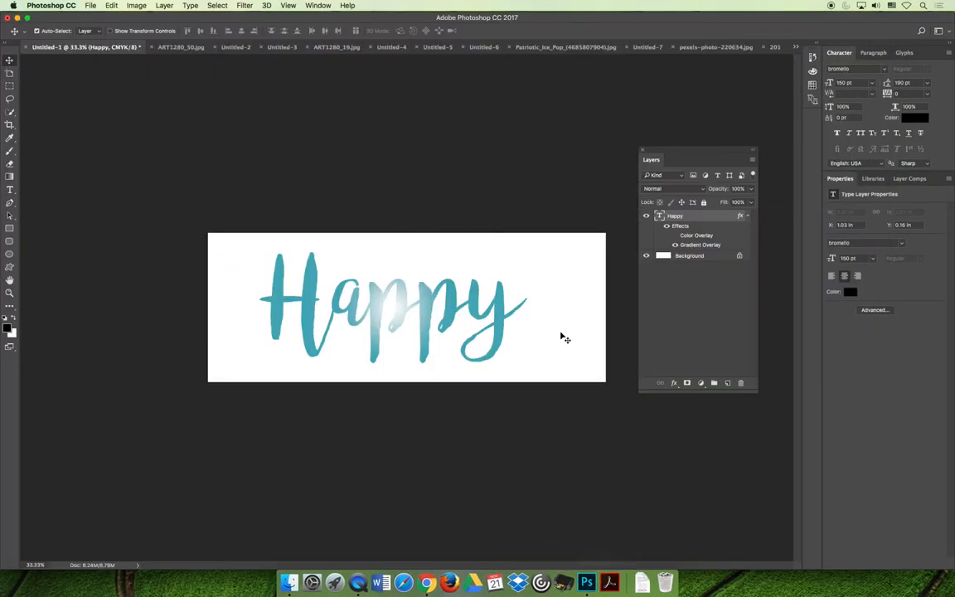
pyautogui.moveTo(512, 336)
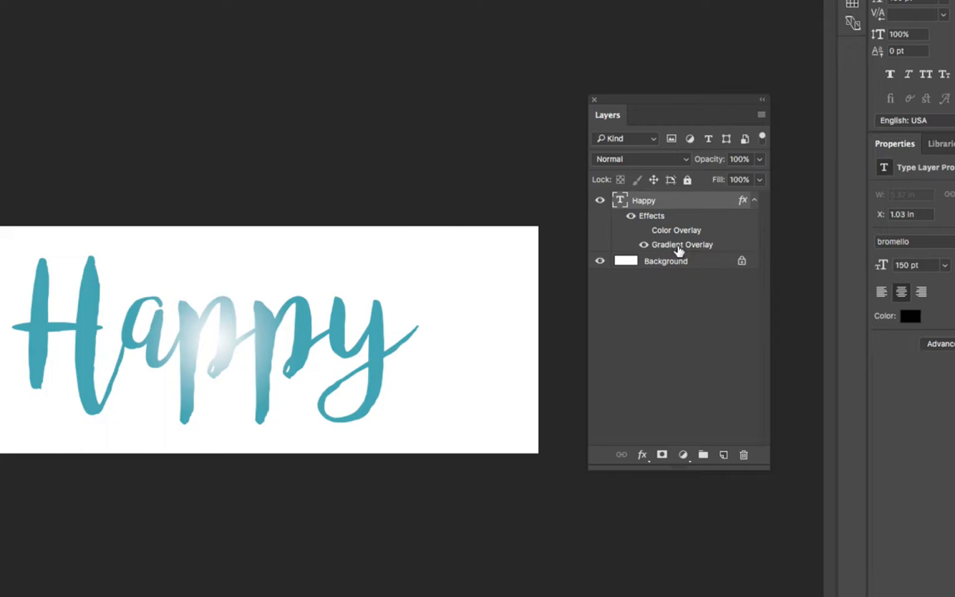
pyautogui.moveTo(690, 249)
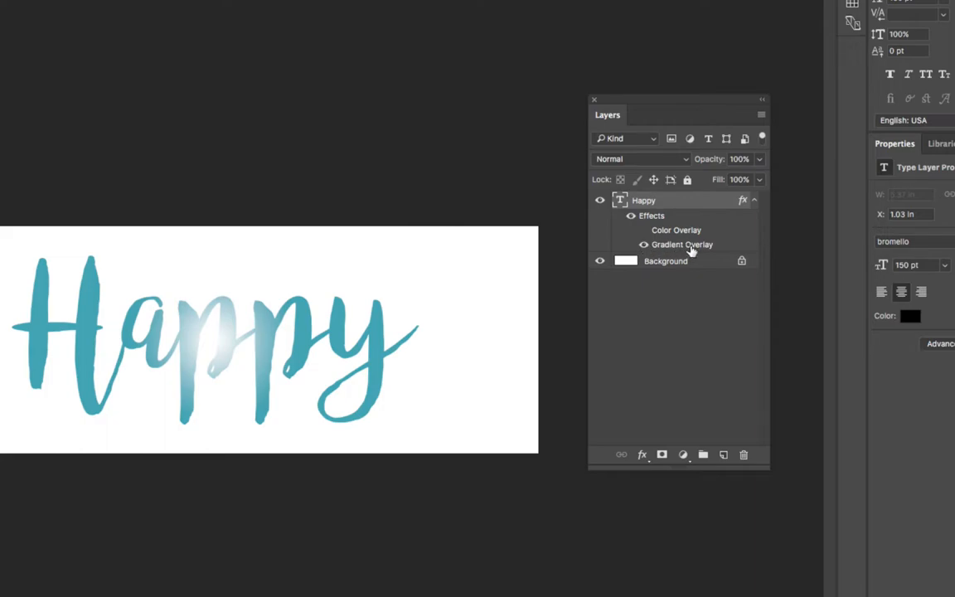
pyautogui.doubleClick(682, 243)
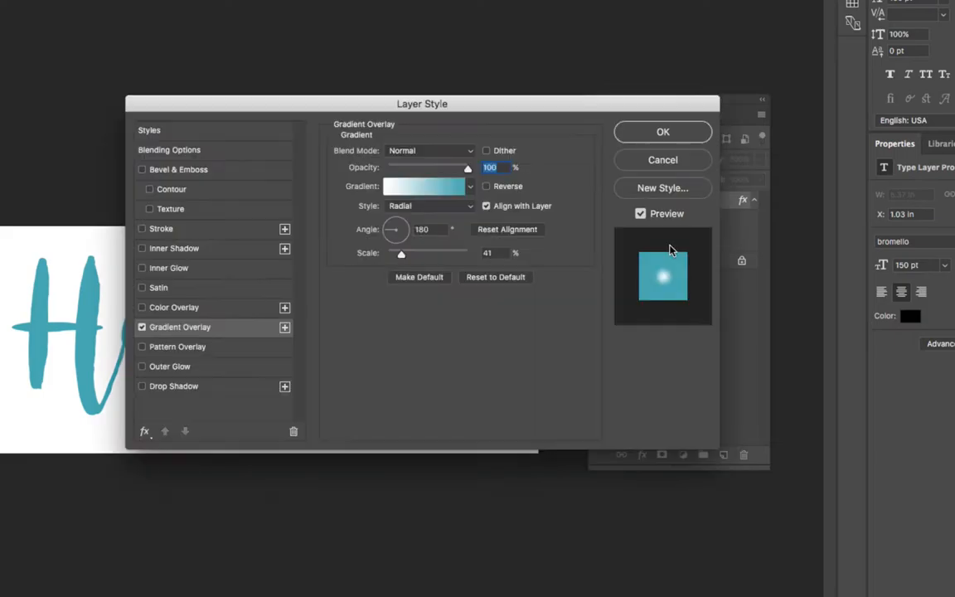
pyautogui.moveTo(422, 103); pyautogui.dragTo(422, 43)
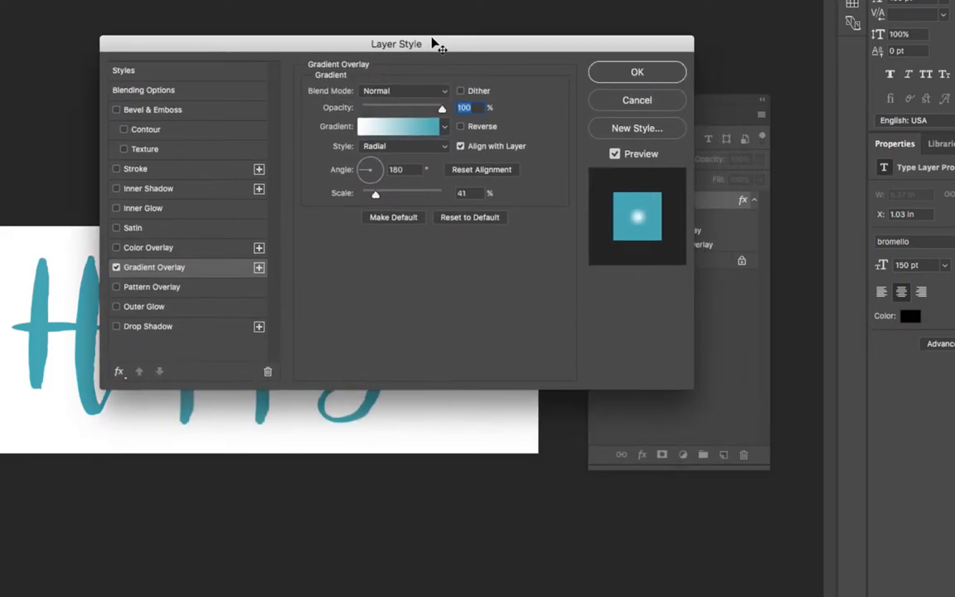
pyautogui.moveTo(118, 112)
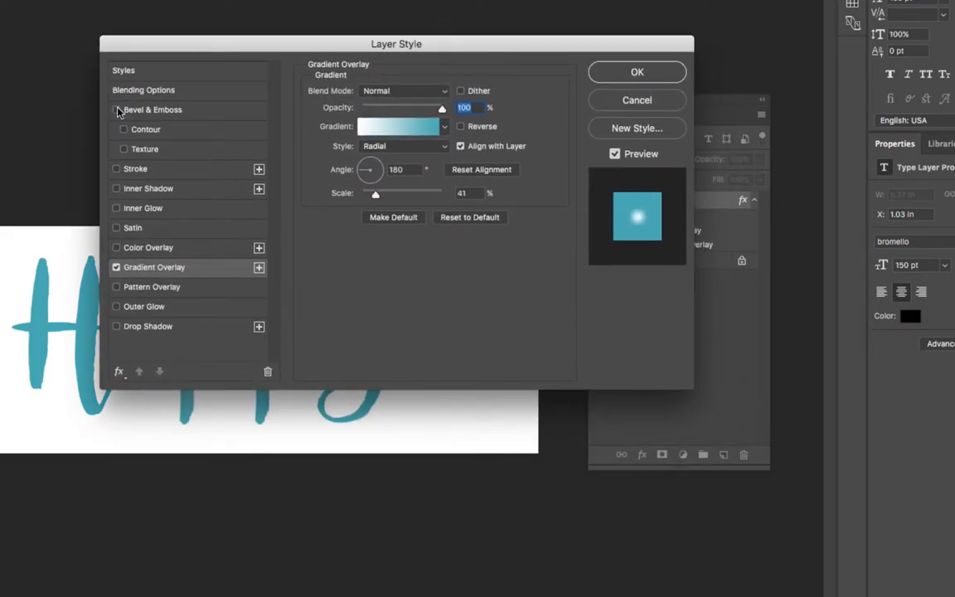
pyautogui.click(116, 110)
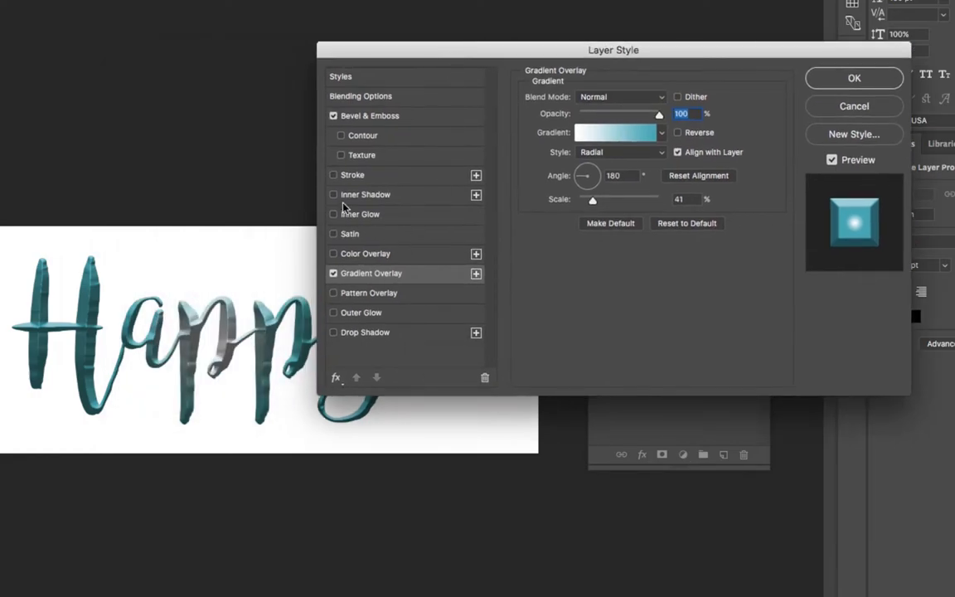
pyautogui.click(333, 175)
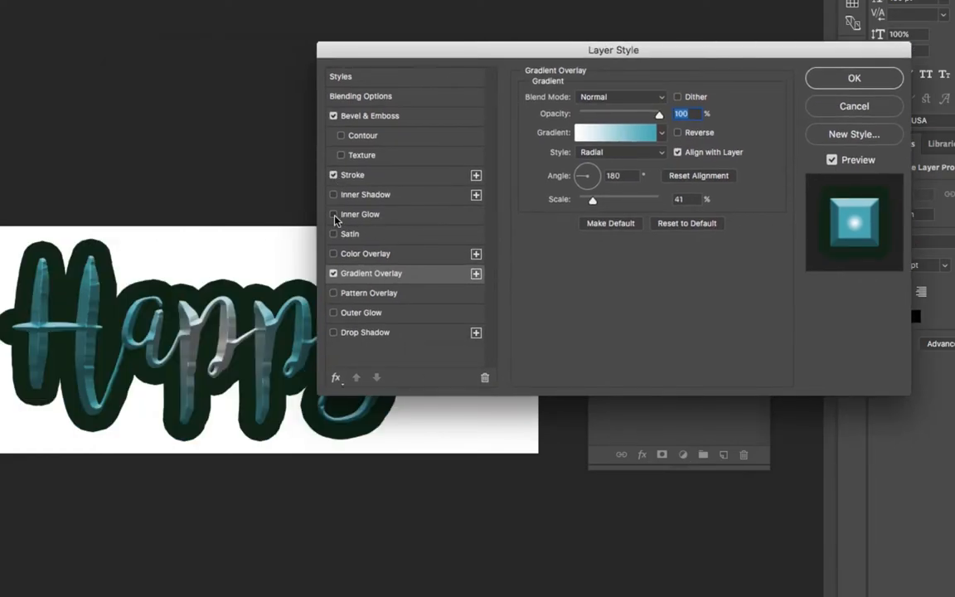
pyautogui.click(334, 214)
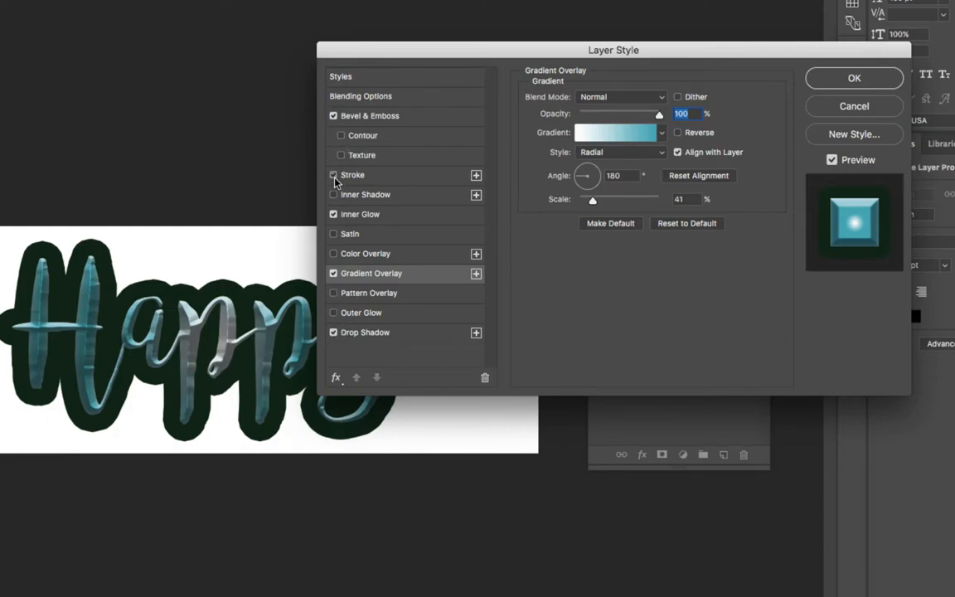
pyautogui.click(333, 175)
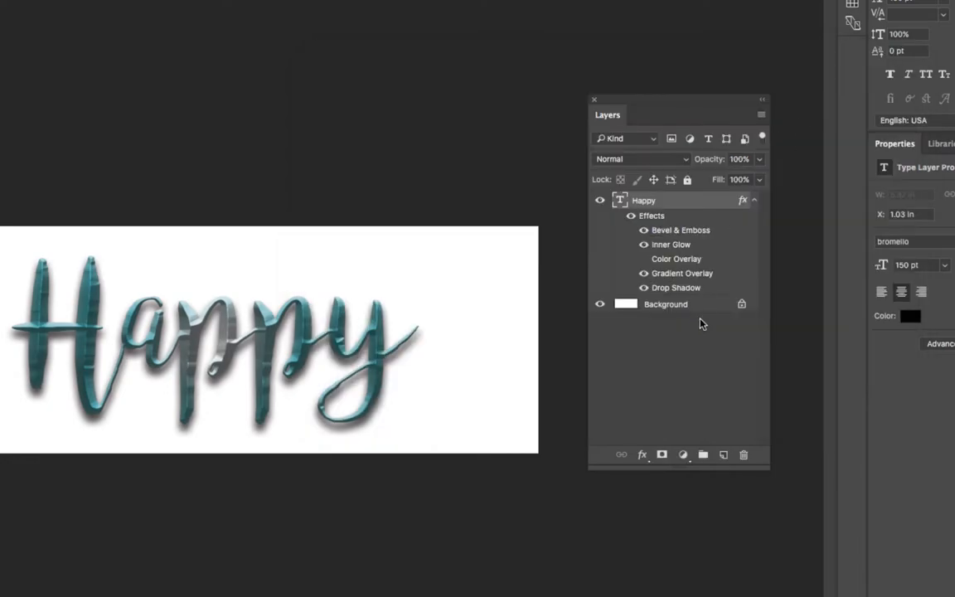
pyautogui.moveTo(649, 381)
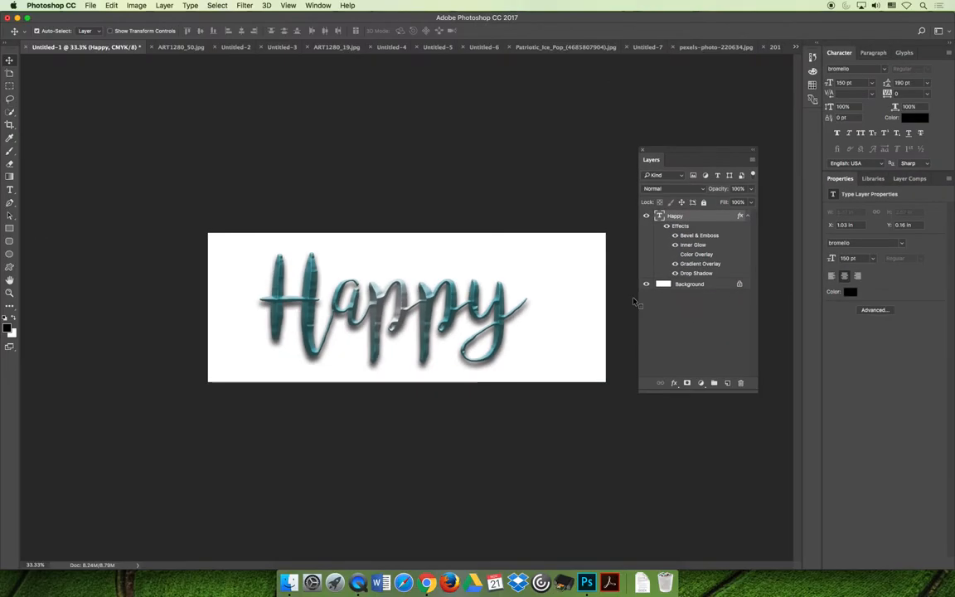
pyautogui.moveTo(527, 217)
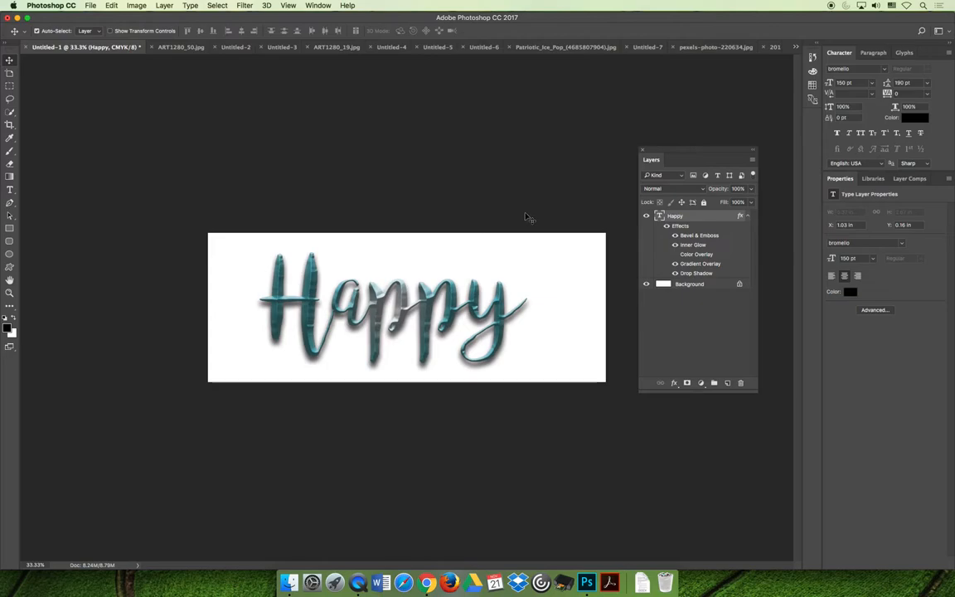
pyautogui.moveTo(538, 209)
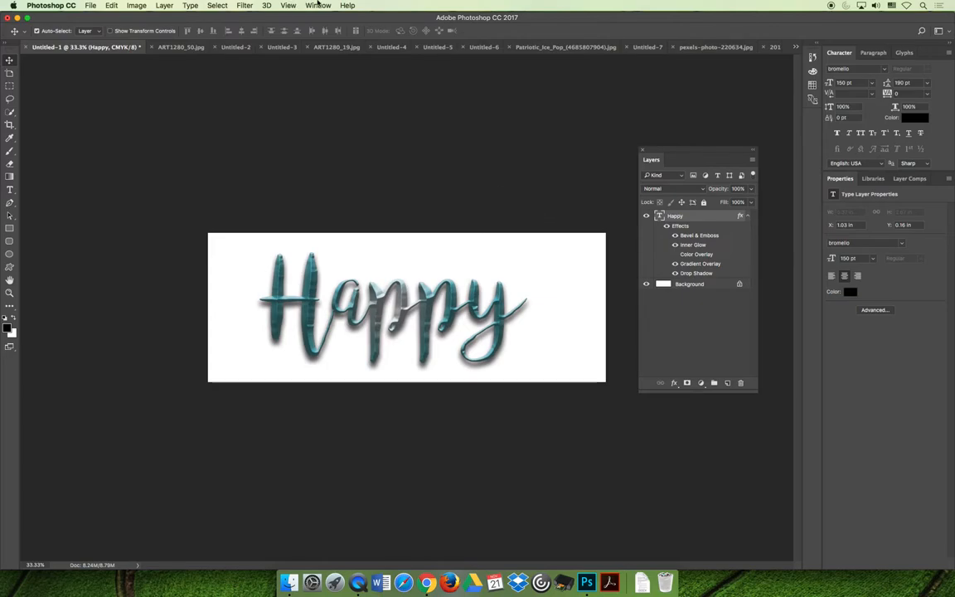
# Show the Styles panel from the Window menu
pyautogui.click(319, 5)
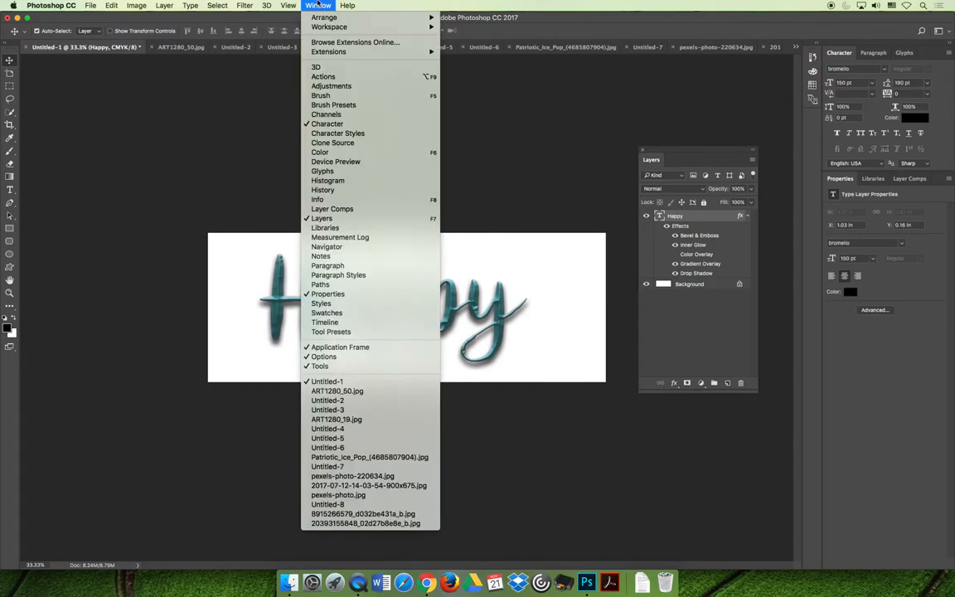
pyautogui.moveTo(349, 303)
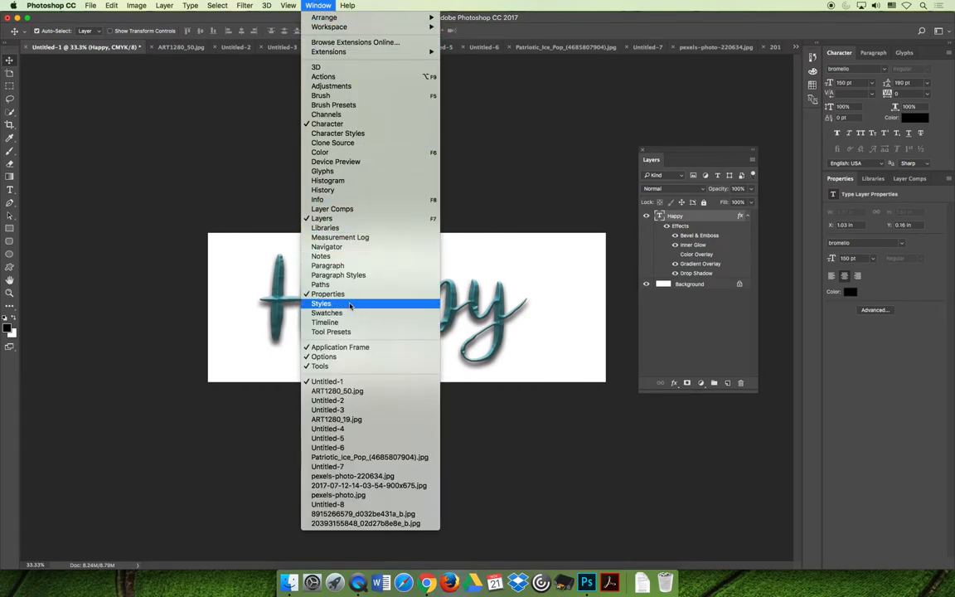
pyautogui.click(322, 303)
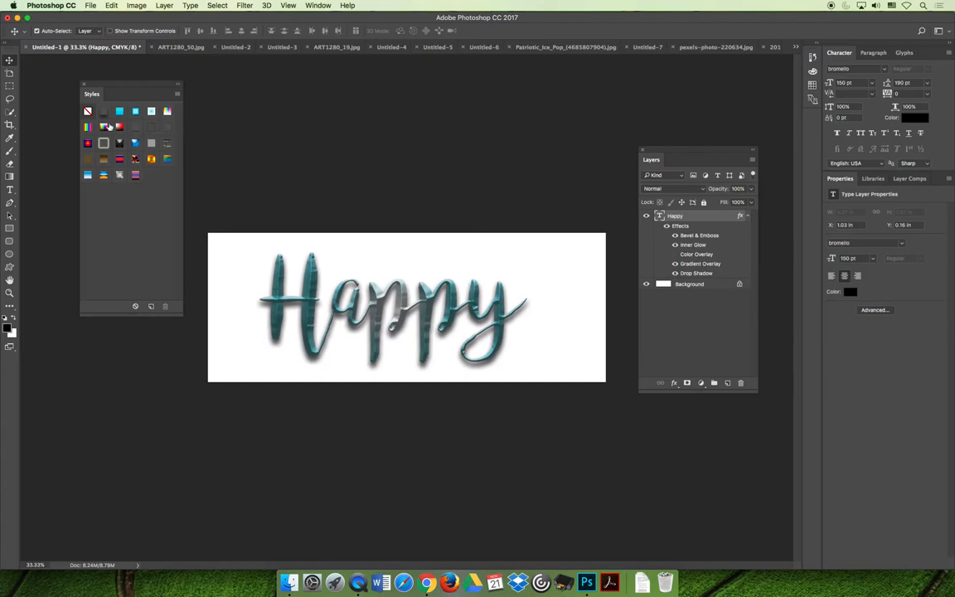
pyautogui.moveTo(148, 204)
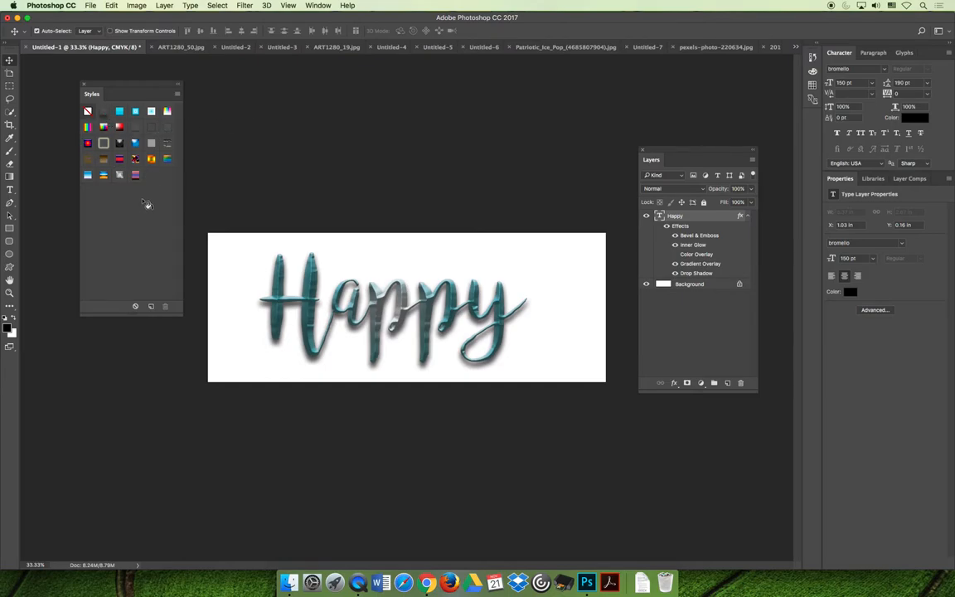
pyautogui.moveTo(147, 205)
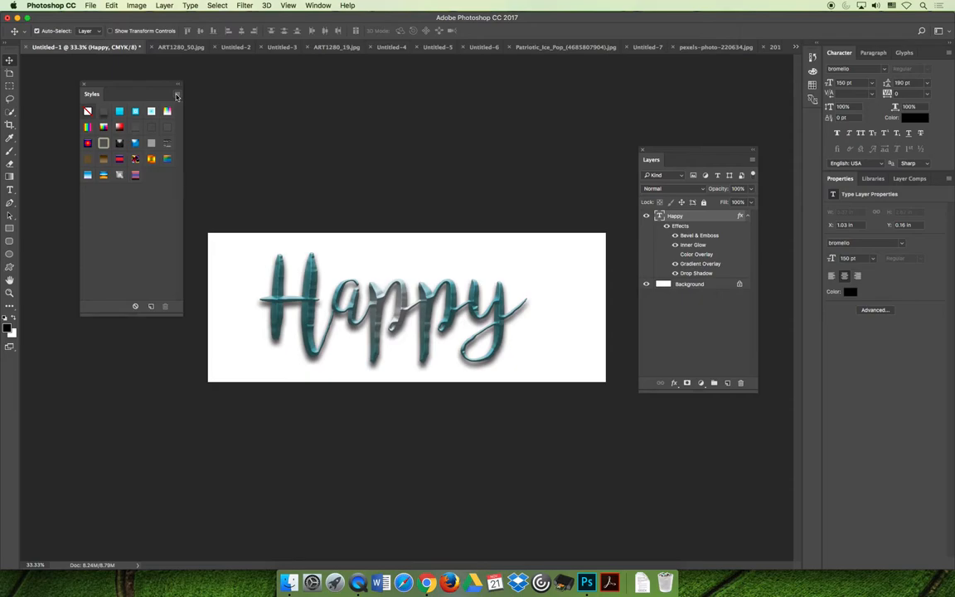
pyautogui.moveTo(170, 120)
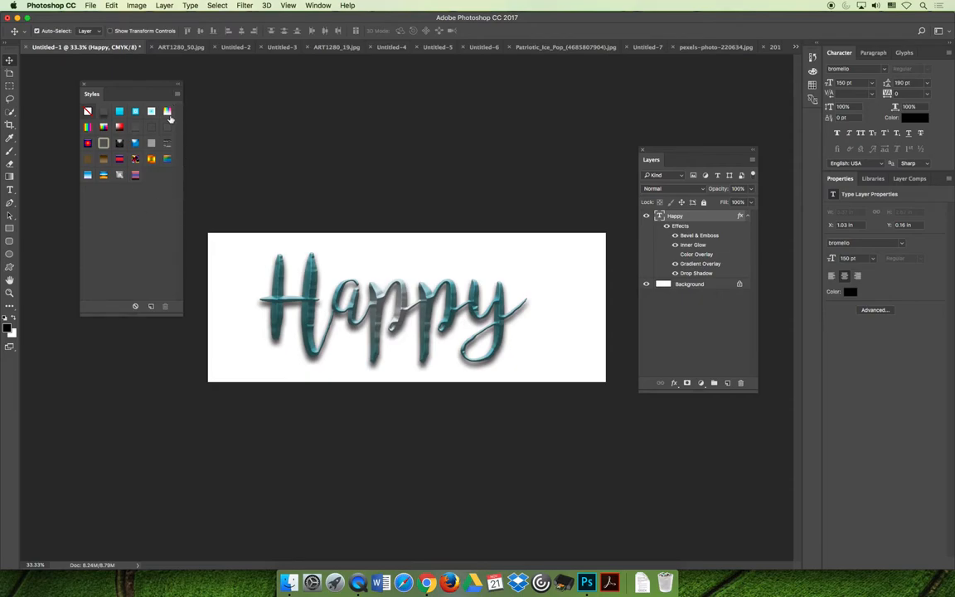
# Save the Happy text's effects as a new style named 'Happy Text'
pyautogui.click(177, 87)
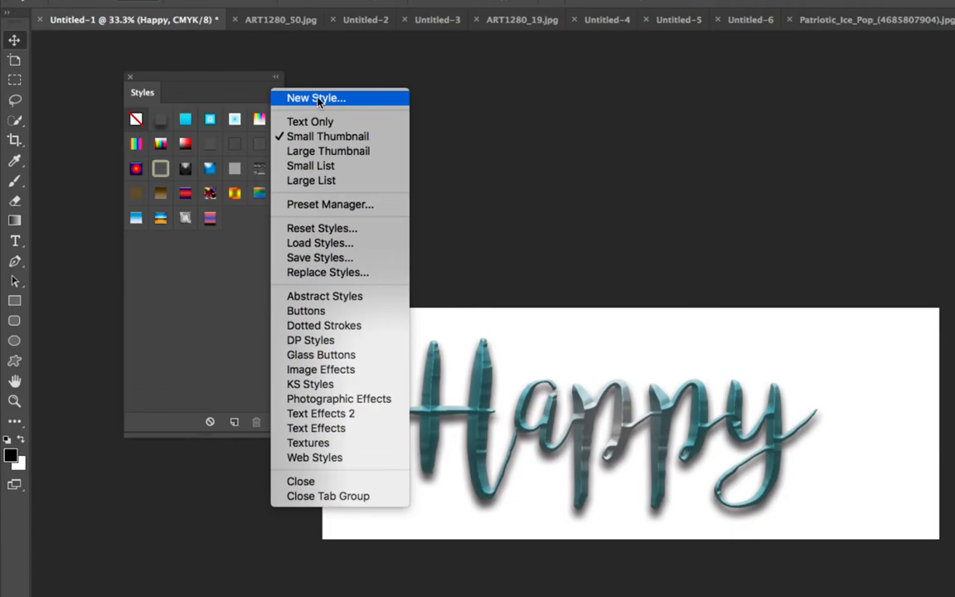
pyautogui.click(315, 98)
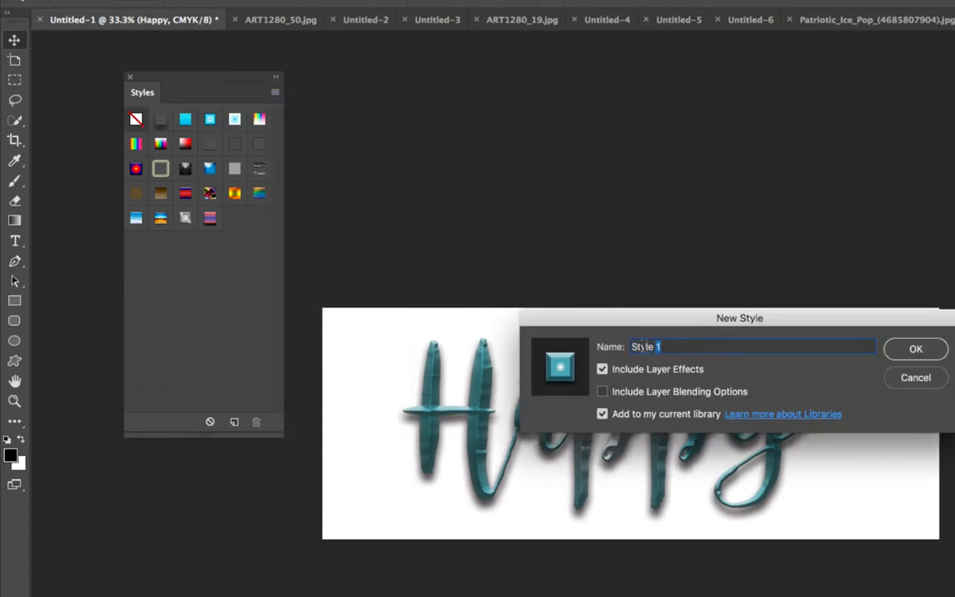
pyautogui.write('Happy Text')
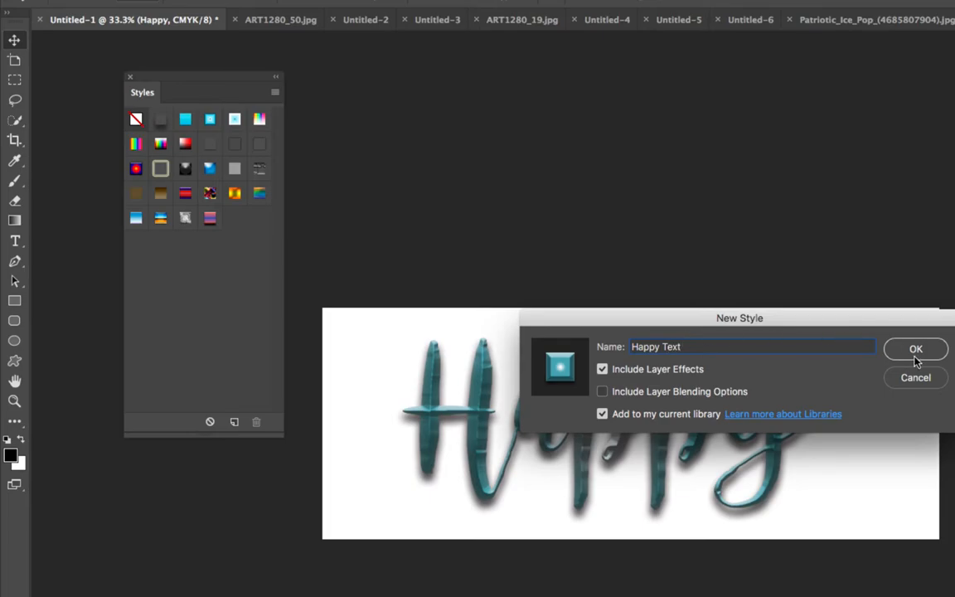
pyautogui.click(915, 348)
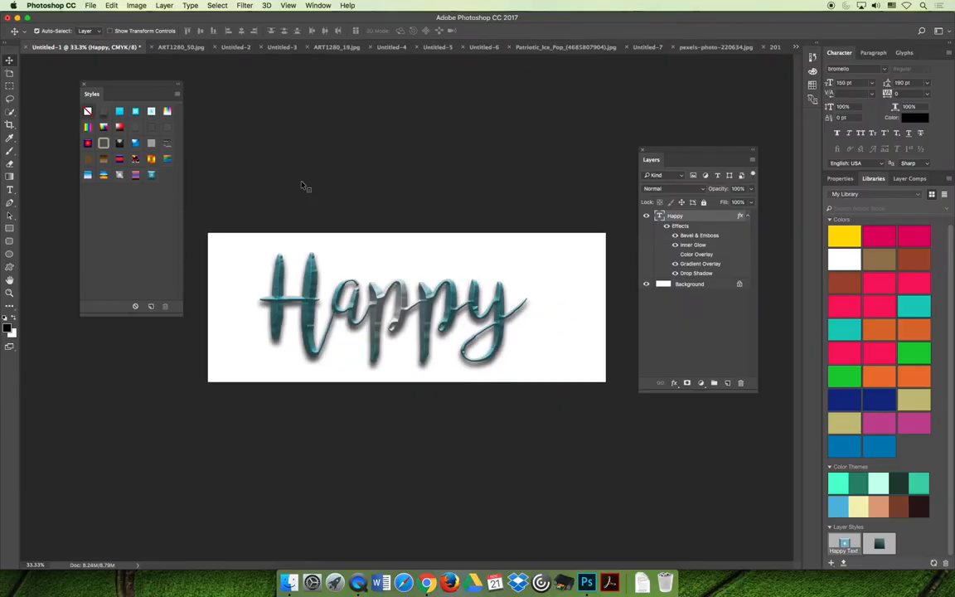
pyautogui.moveTo(384, 205)
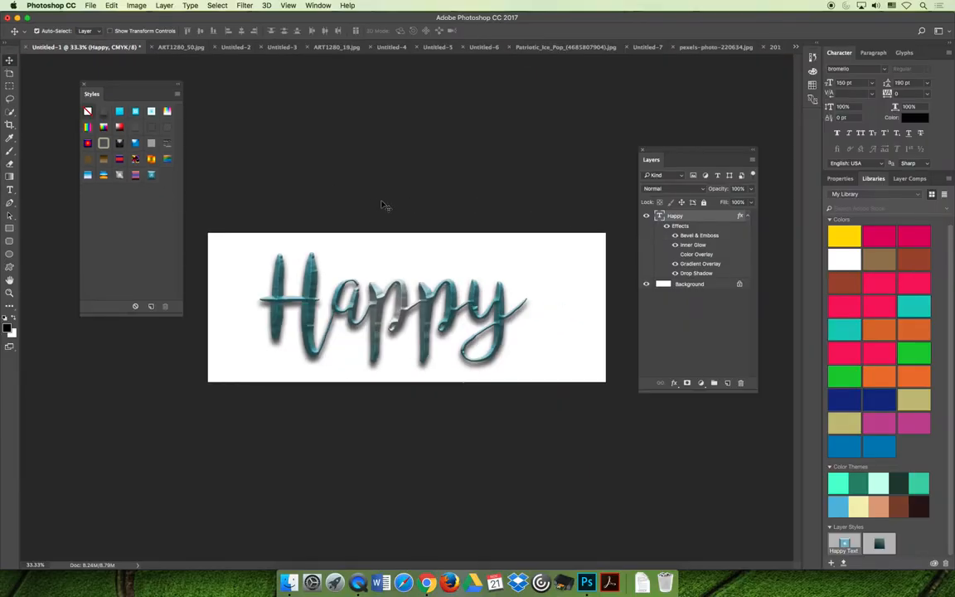
pyautogui.moveTo(363, 202)
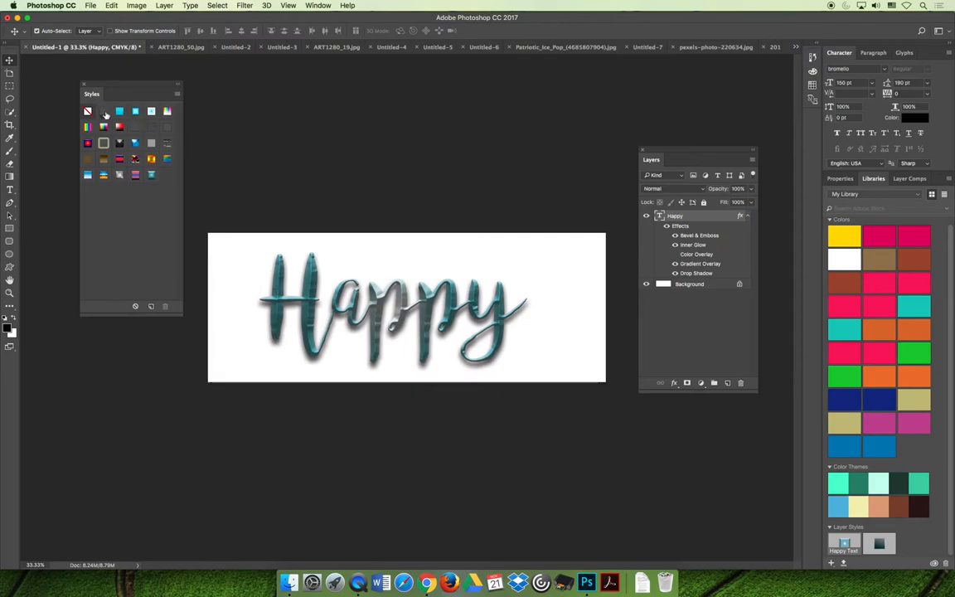
pyautogui.moveTo(119, 112)
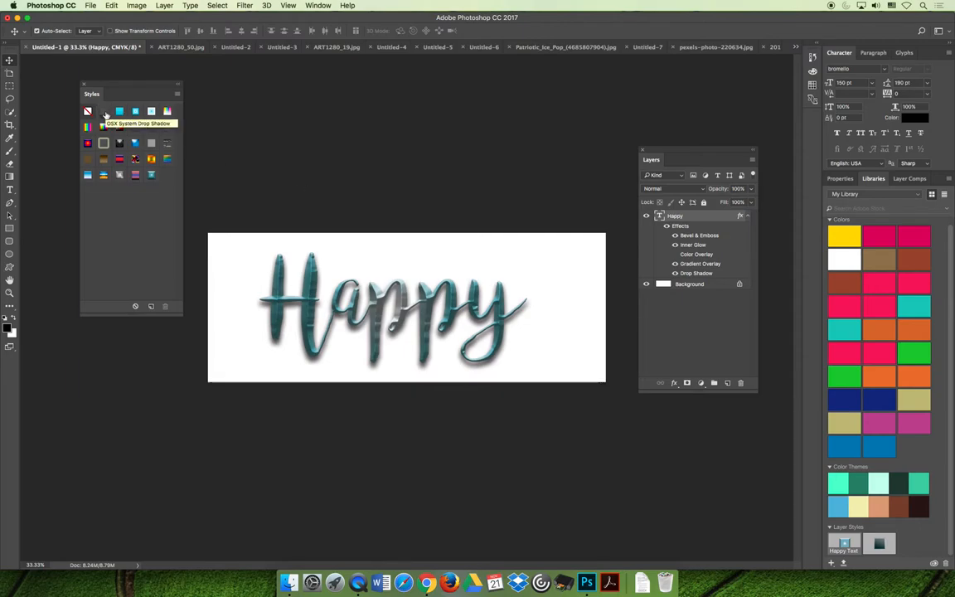
pyautogui.click(103, 126)
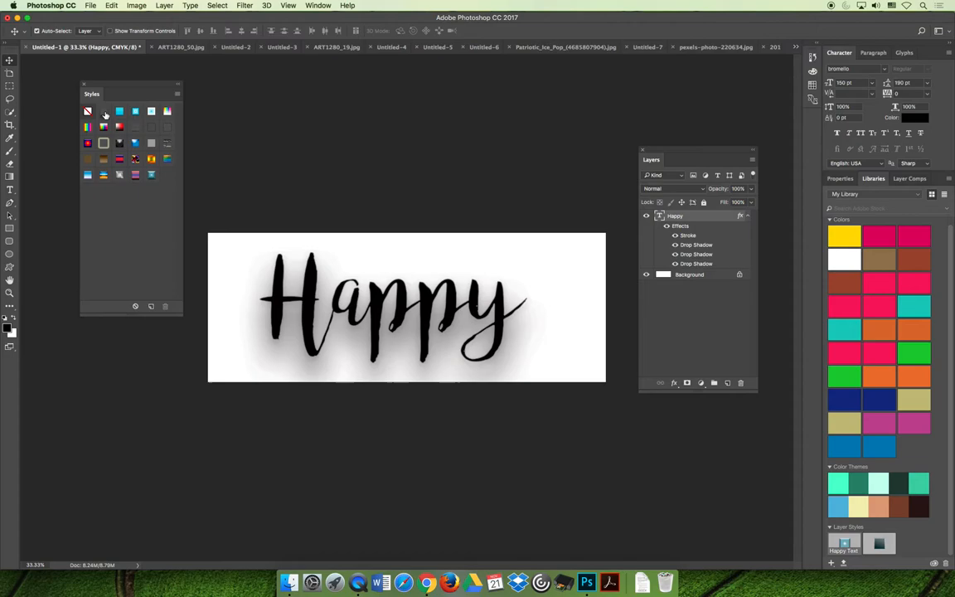
pyautogui.click(119, 111)
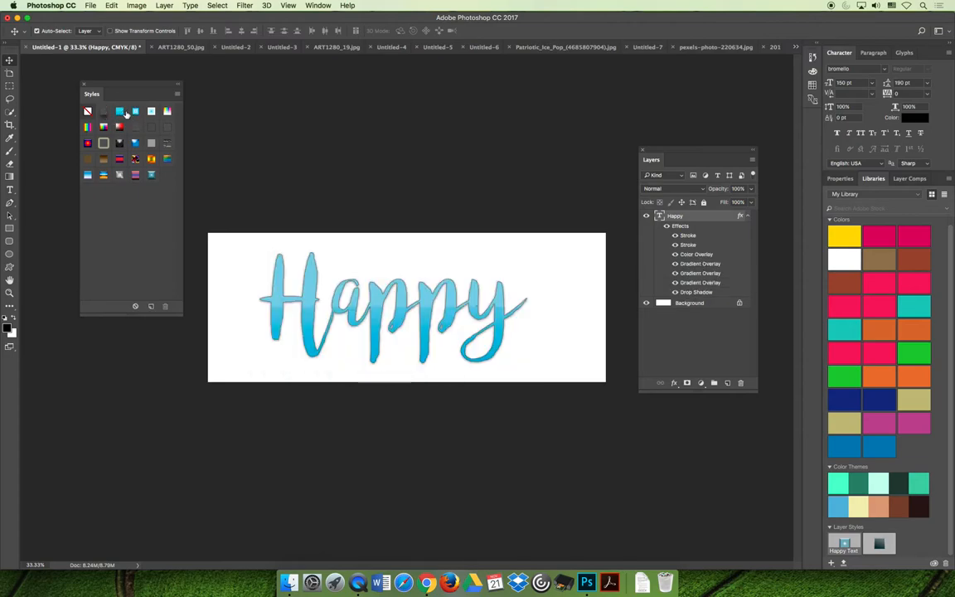
pyautogui.click(168, 111)
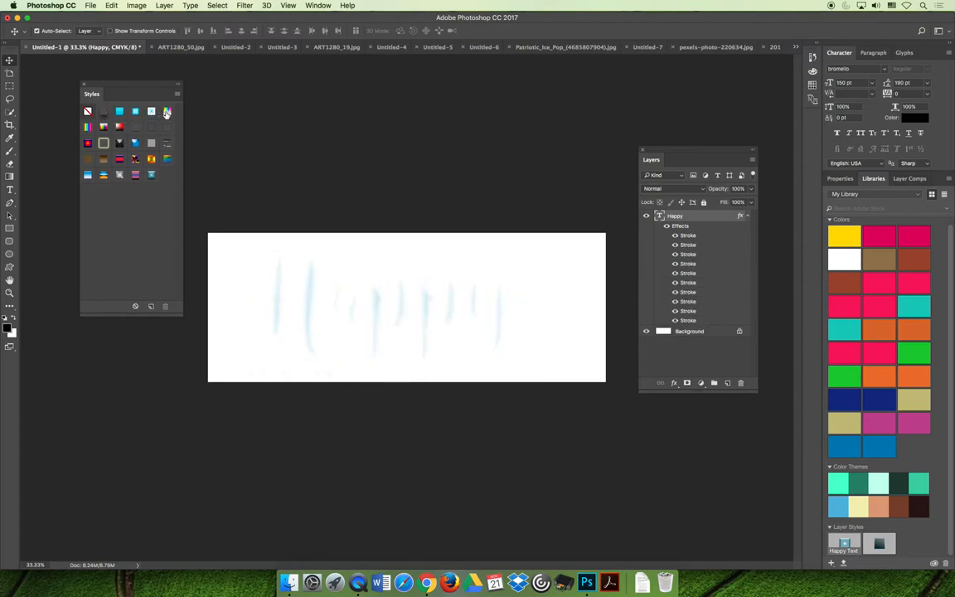
pyautogui.click(119, 126)
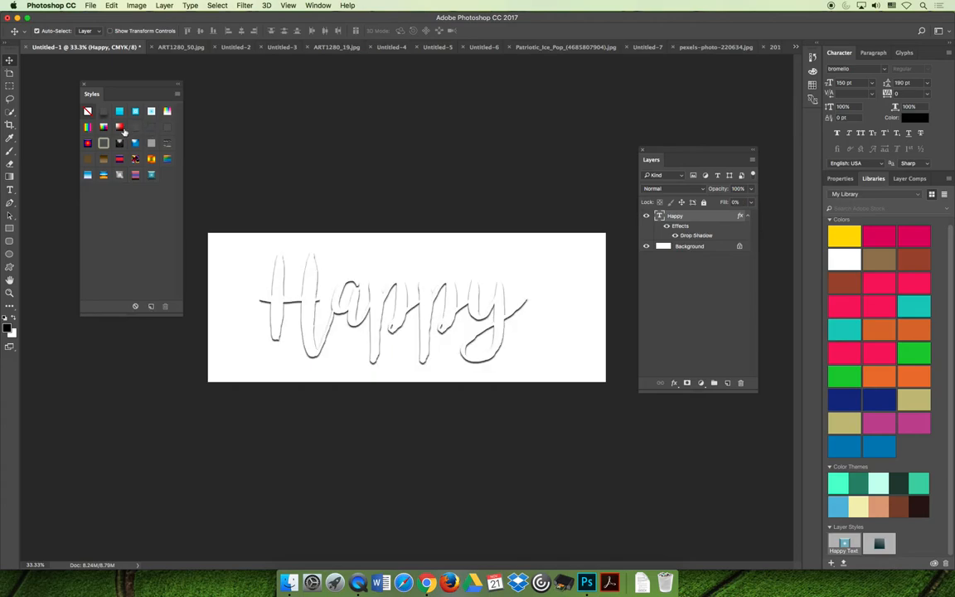
pyautogui.click(88, 143)
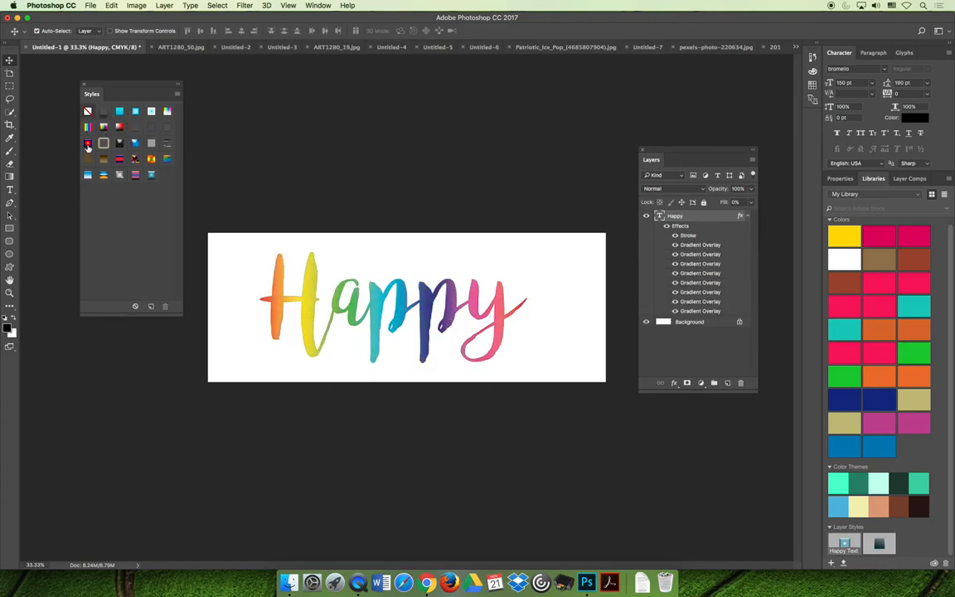
pyautogui.click(135, 143)
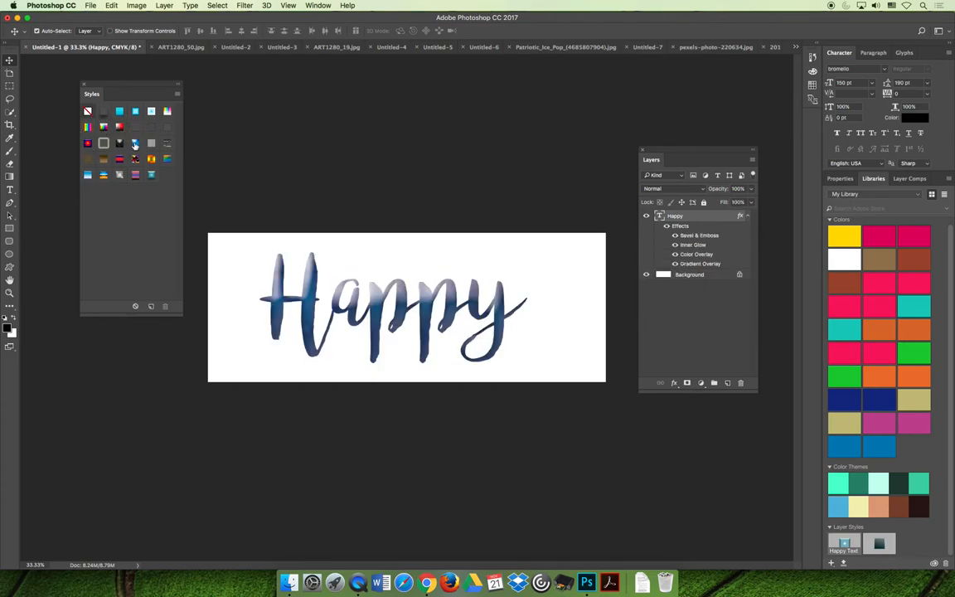
pyautogui.click(135, 143)
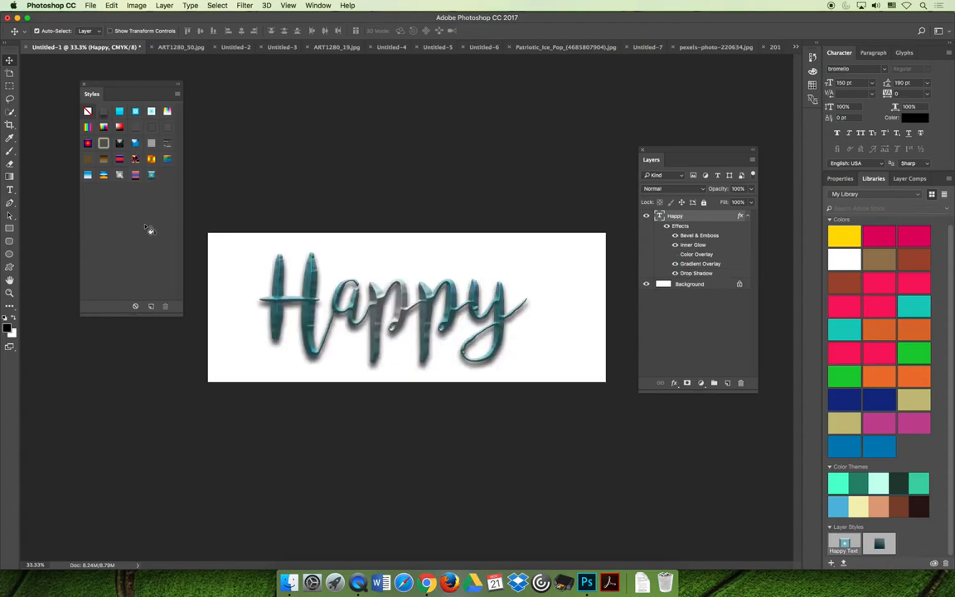
pyautogui.moveTo(149, 230)
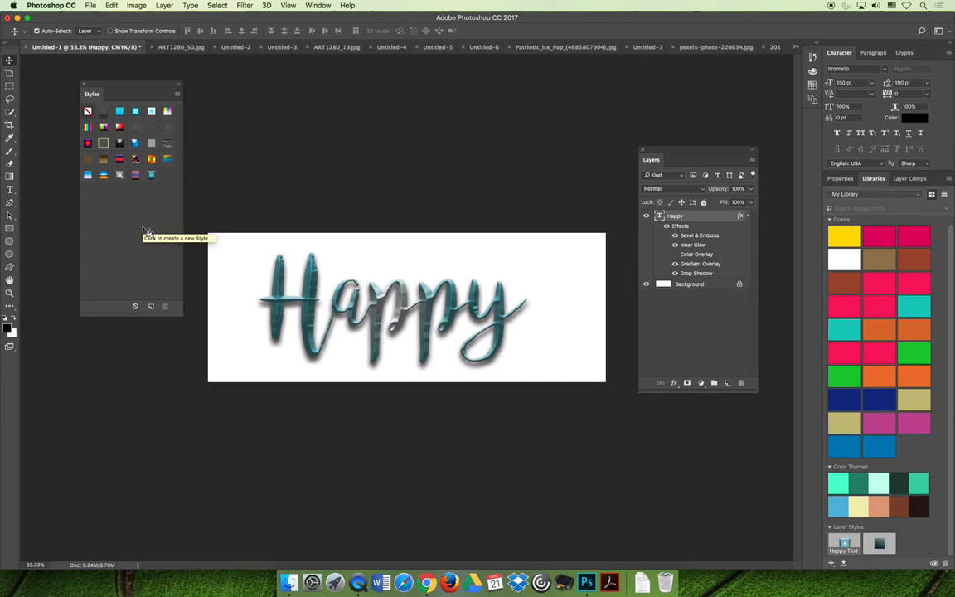
pyautogui.moveTo(156, 229)
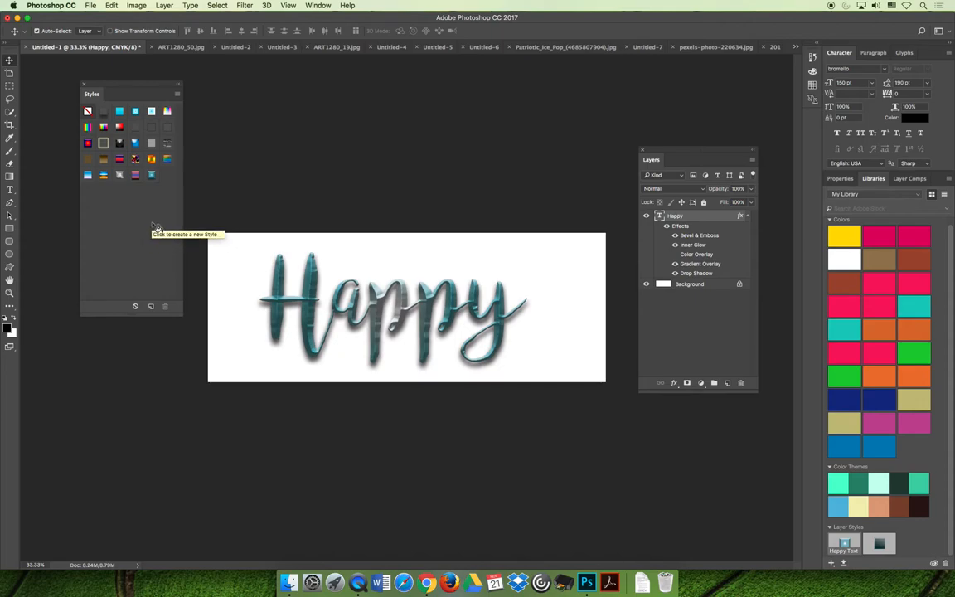
pyautogui.moveTo(177, 229)
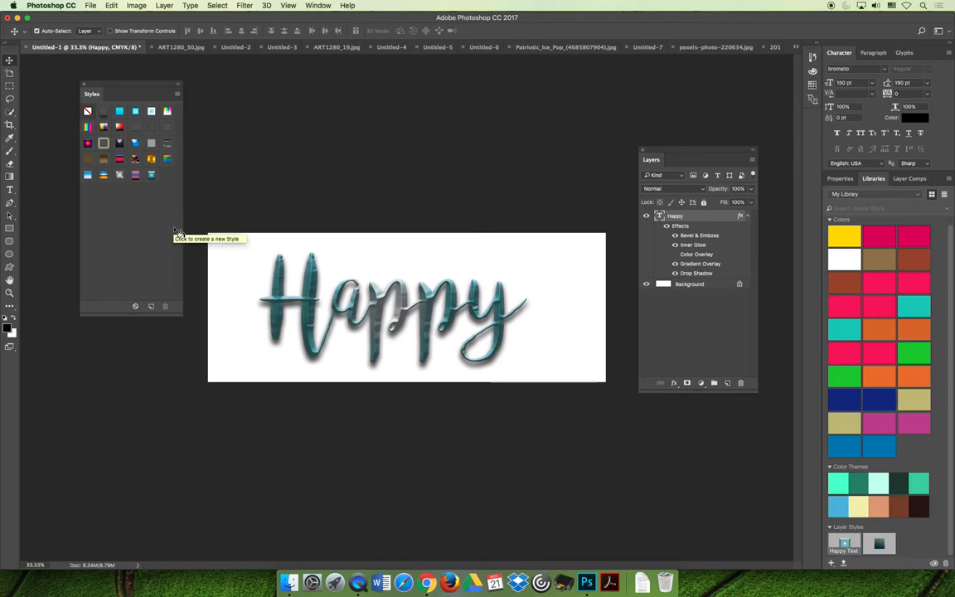
pyautogui.moveTo(119, 175)
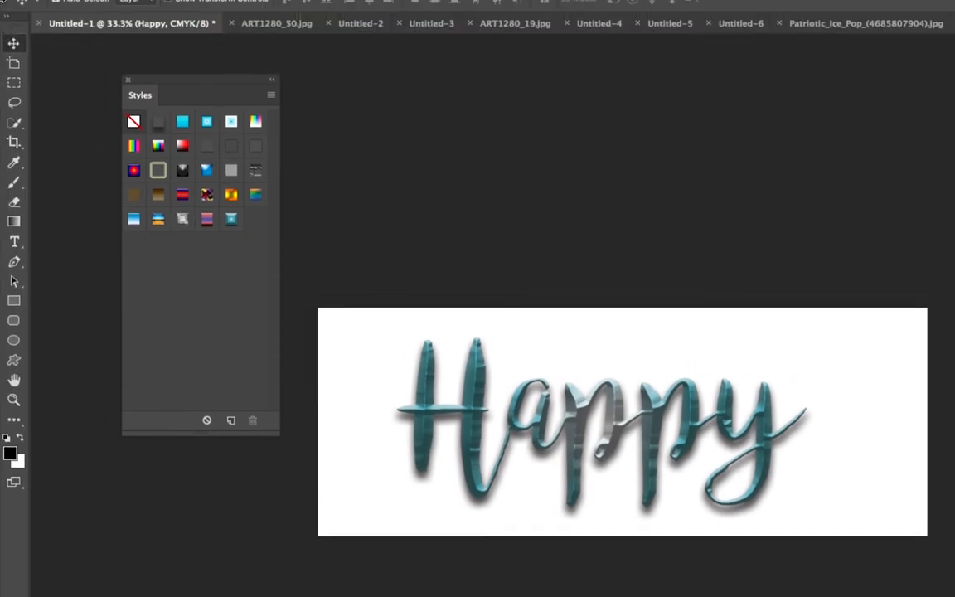
# Choose the Image Effects library from the Styles panel menu
pyautogui.click(271, 94)
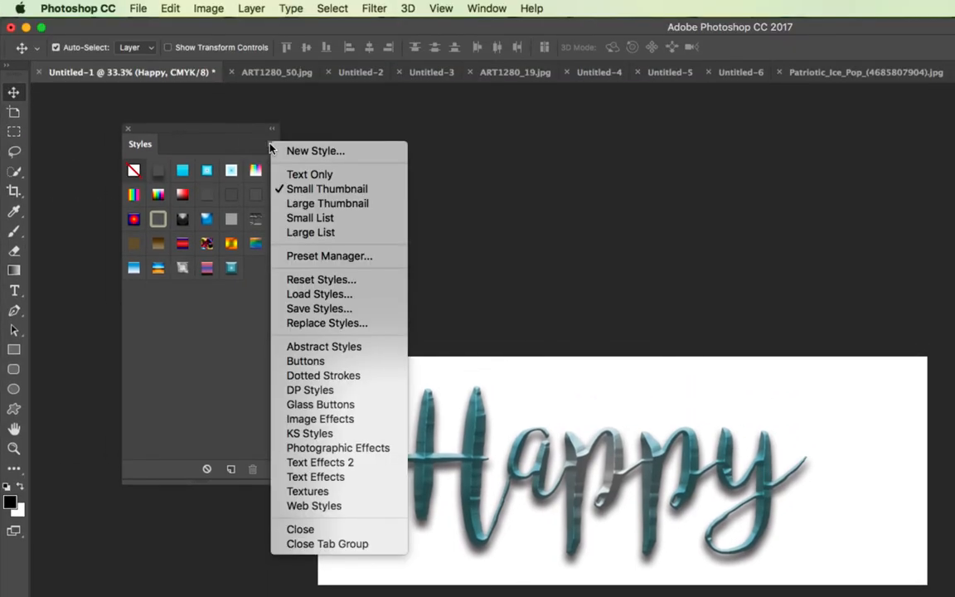
pyautogui.moveTo(324, 347)
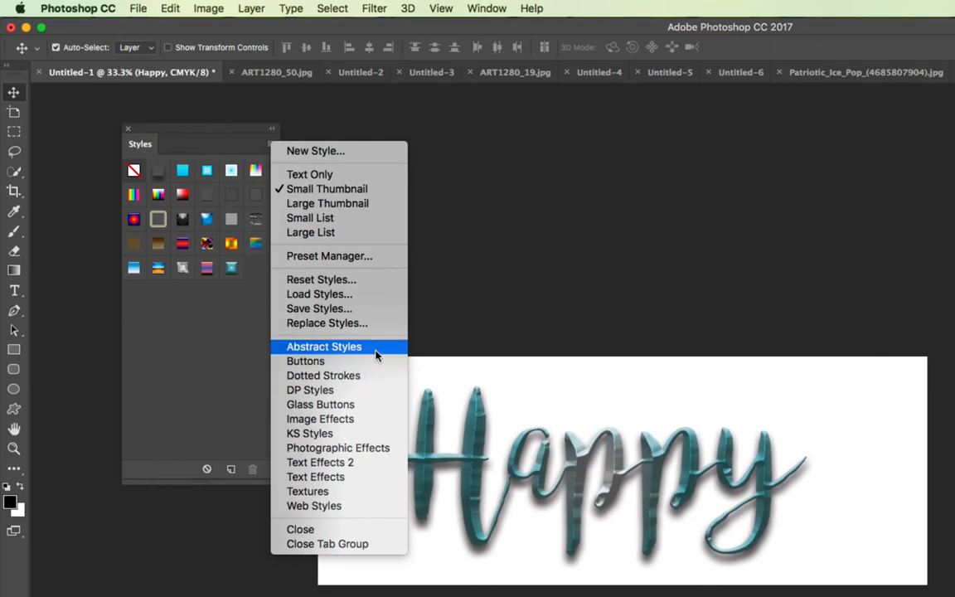
pyautogui.moveTo(320, 419)
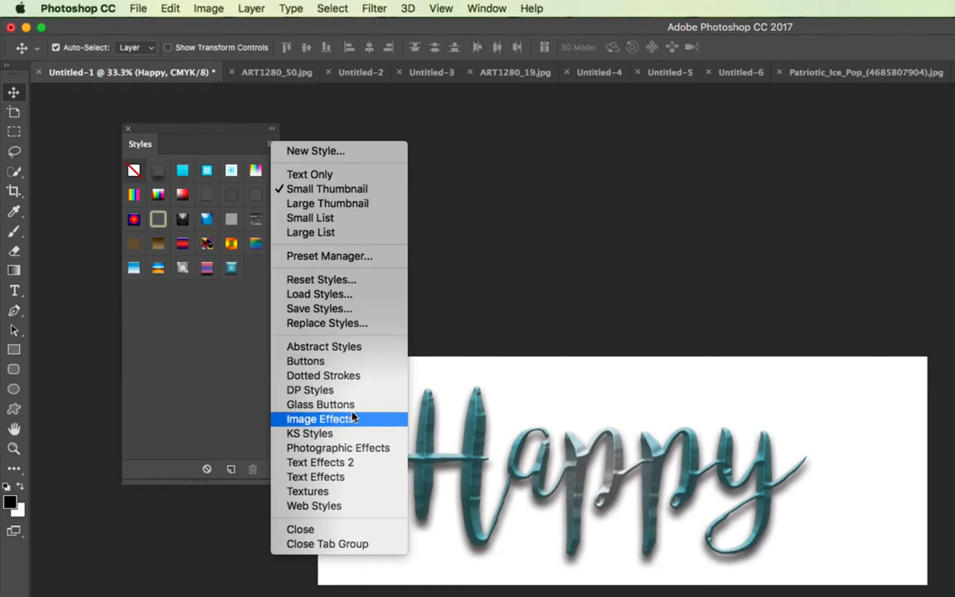
pyautogui.moveTo(348, 461)
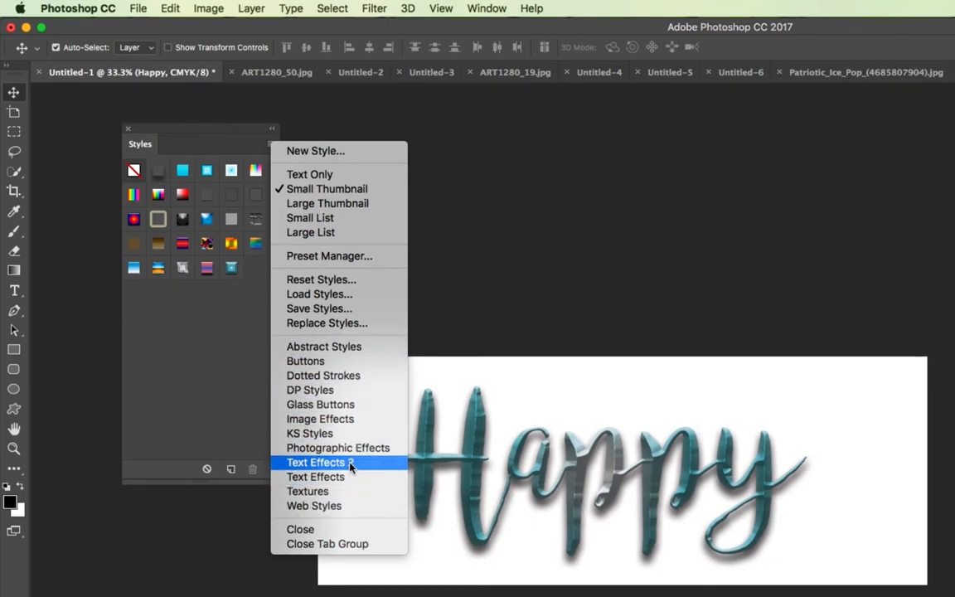
pyautogui.moveTo(320, 419)
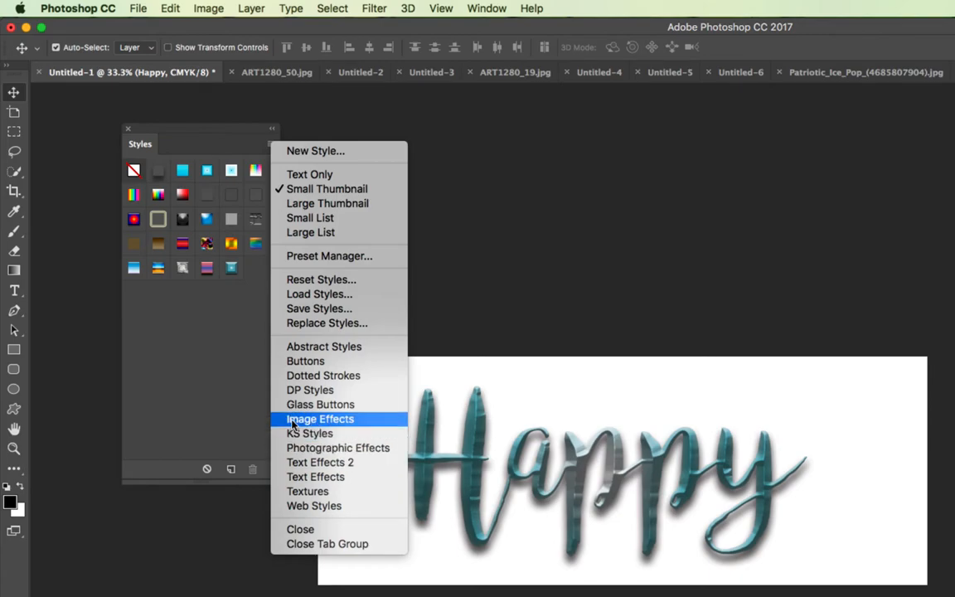
pyautogui.click(319, 419)
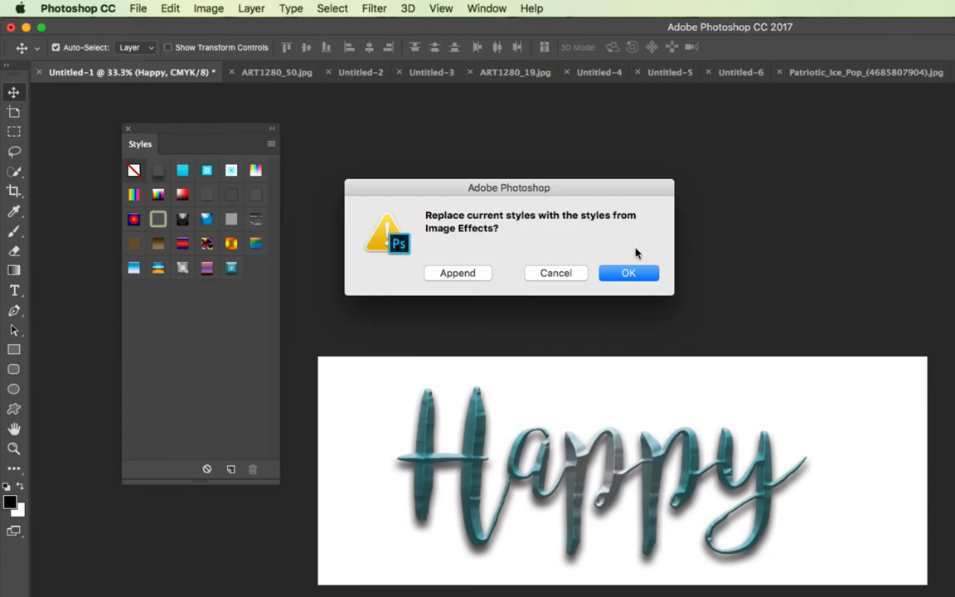
pyautogui.moveTo(181, 168)
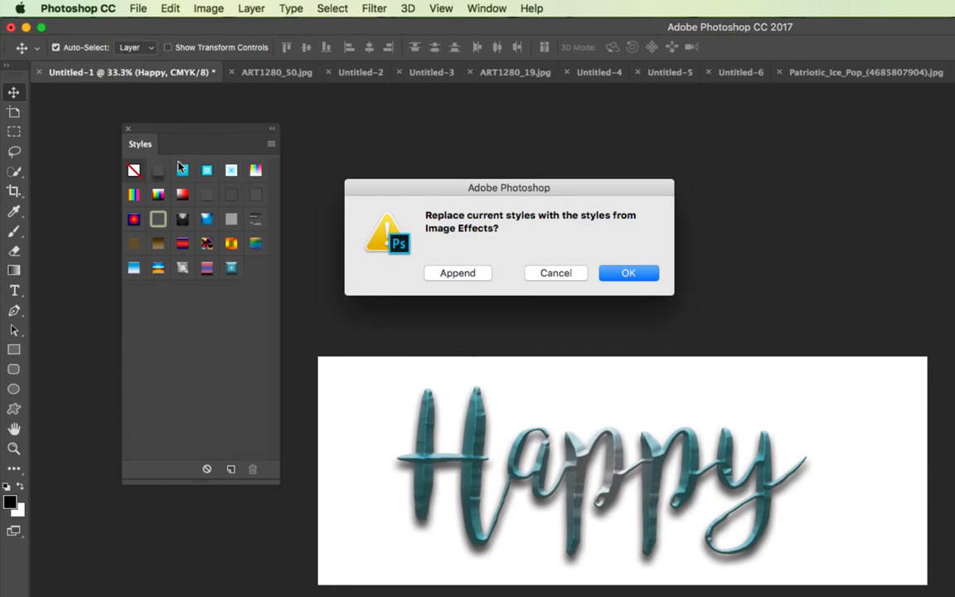
pyautogui.moveTo(500, 238)
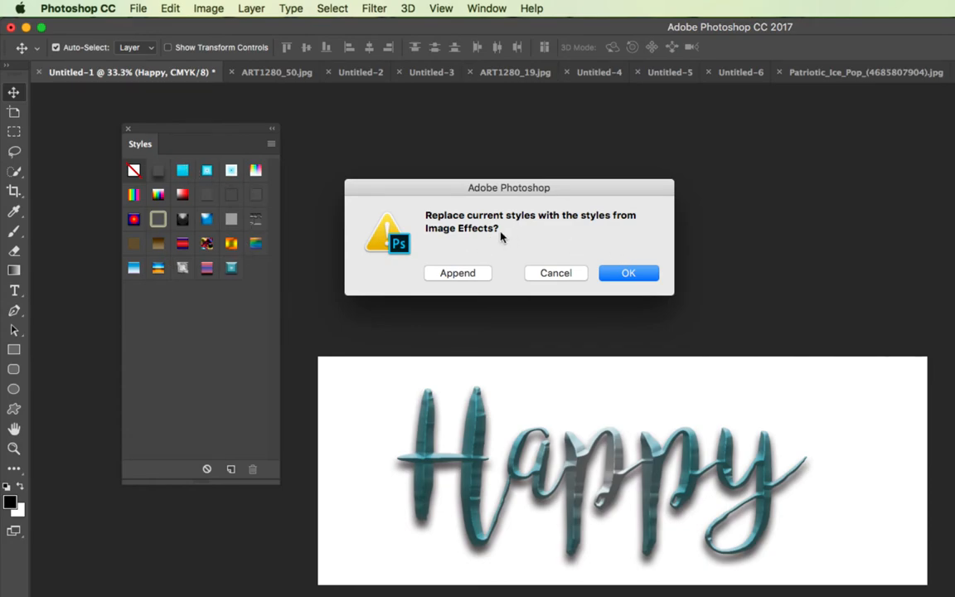
pyautogui.moveTo(458, 273)
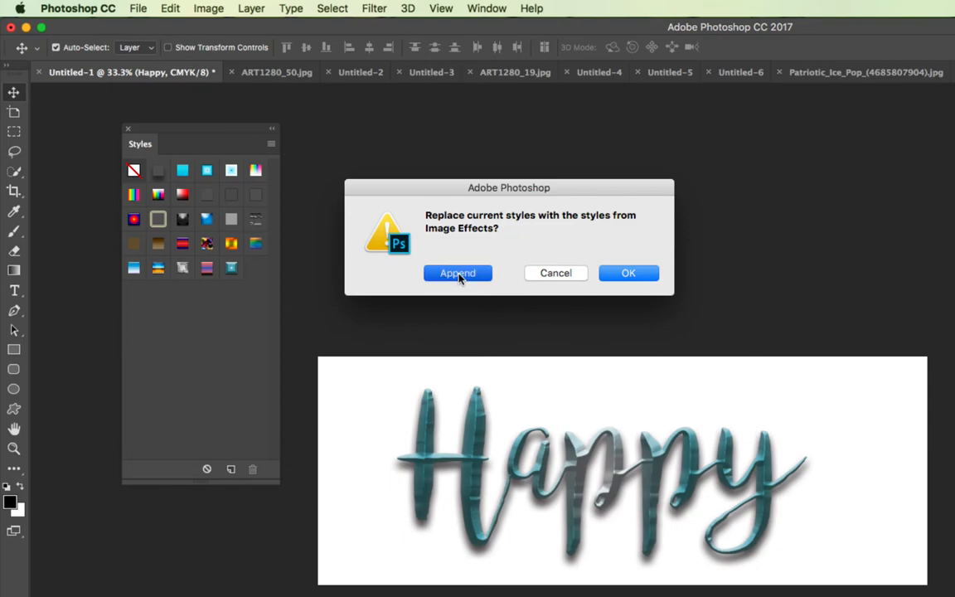
# Append the Image Effects styles and apply a grey gradient style to Happy
pyautogui.click(457, 272)
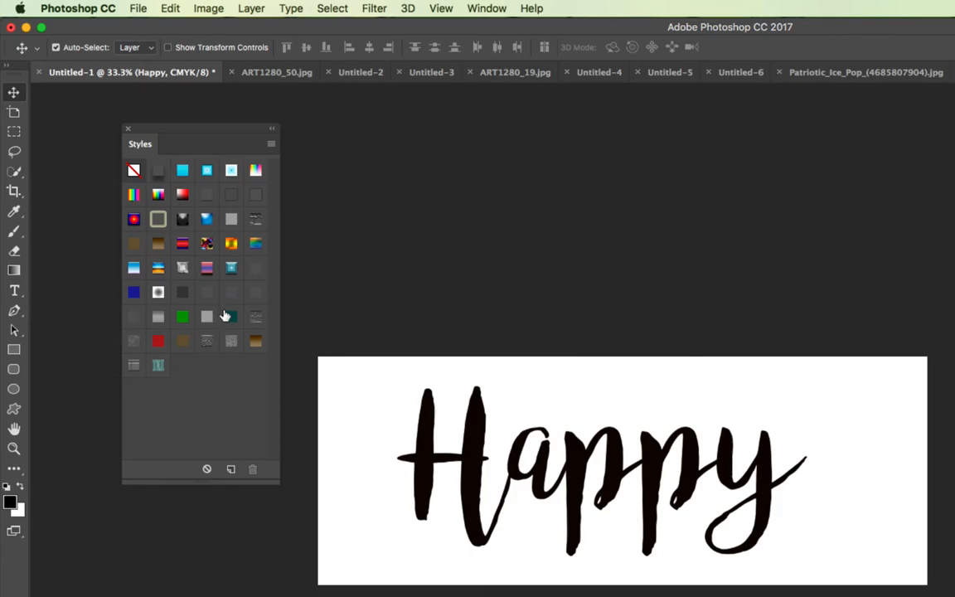
pyautogui.click(231, 315)
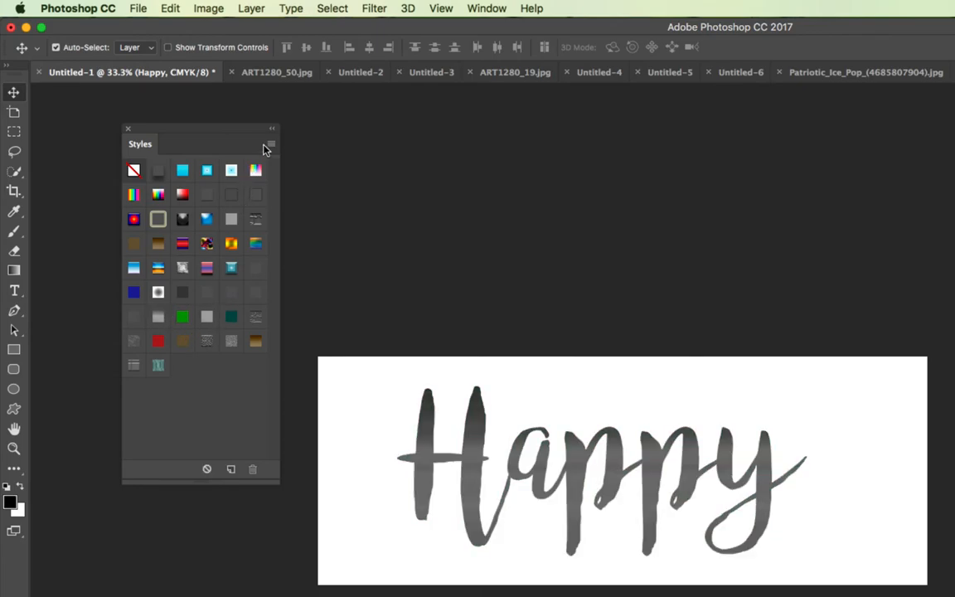
pyautogui.click(270, 144)
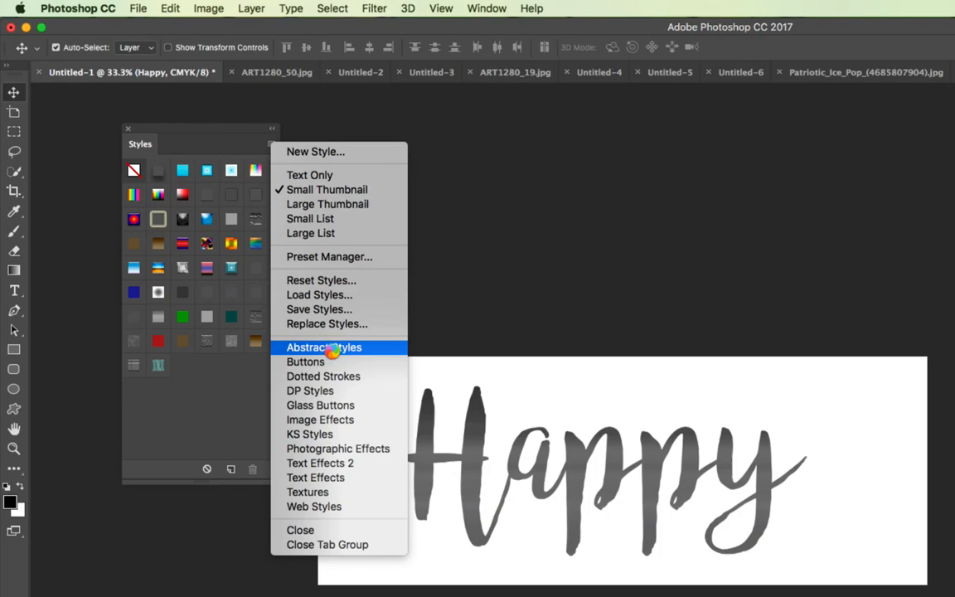
pyautogui.moveTo(320, 419)
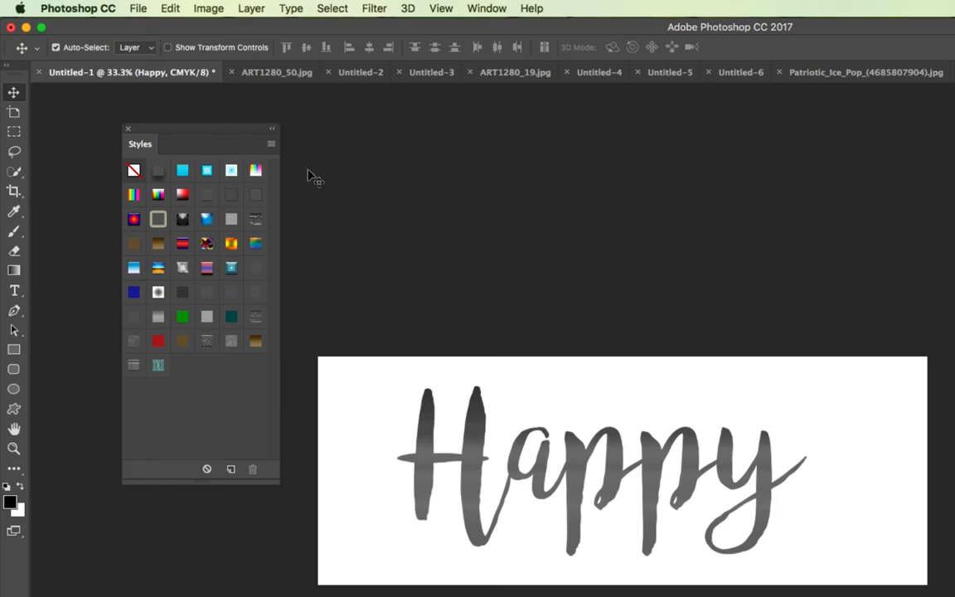
# Load the Text Effects 2 style library into the Styles panel
pyautogui.click(271, 143)
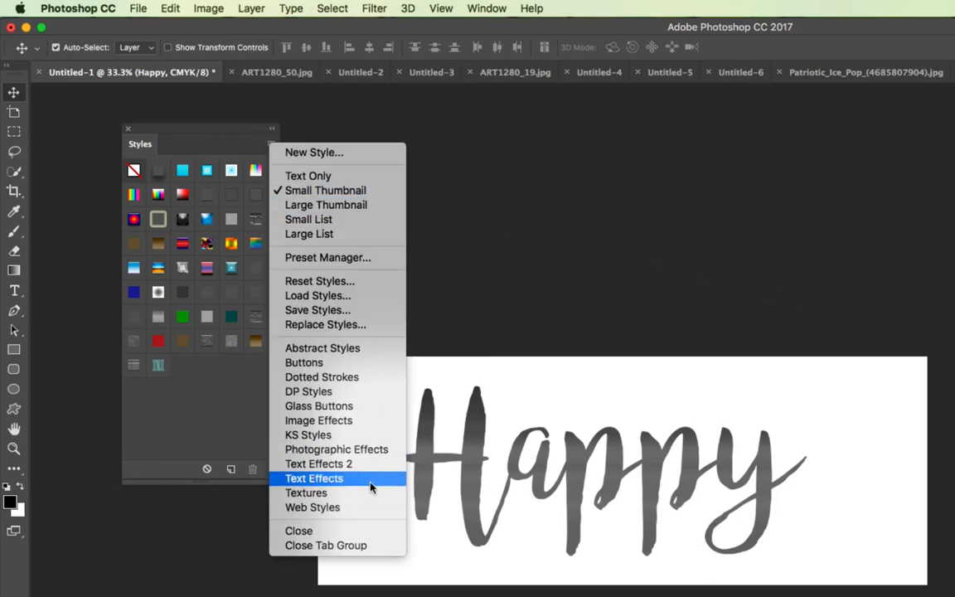
pyautogui.click(319, 463)
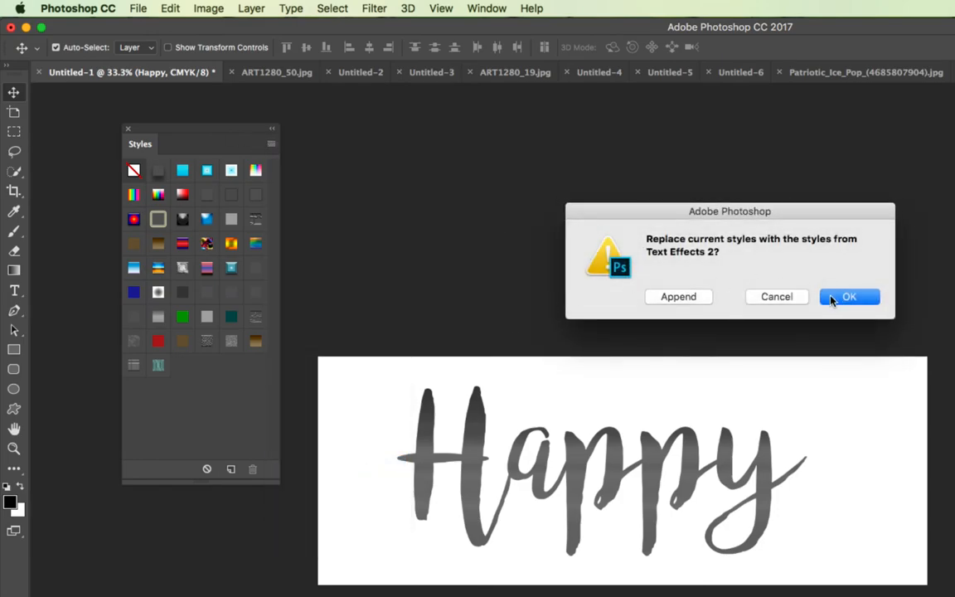
pyautogui.click(849, 296)
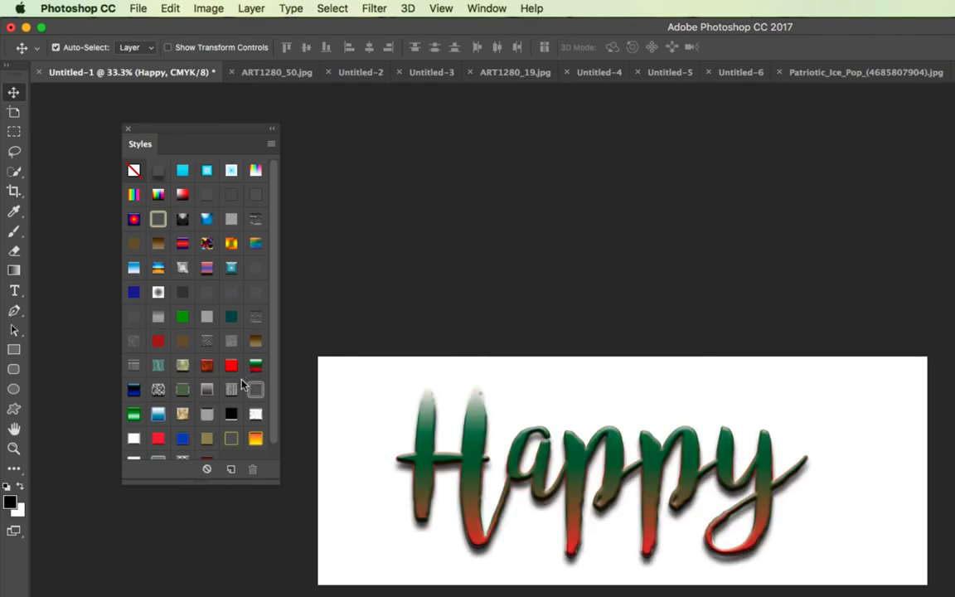
# Try grey outlined and dark blue glossy styles on Happy, settling on cracked mosaic
pyautogui.click(183, 414)
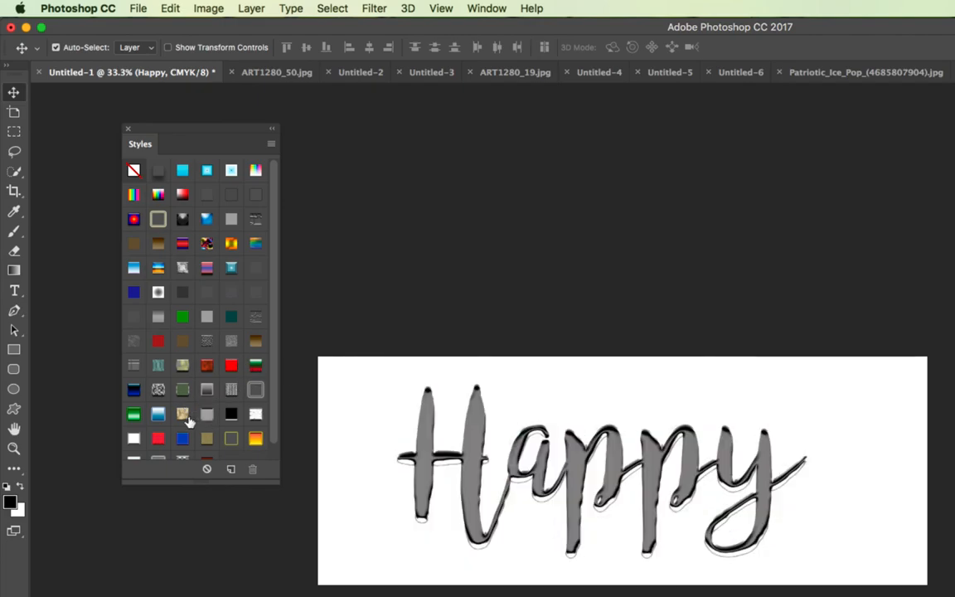
pyautogui.click(133, 390)
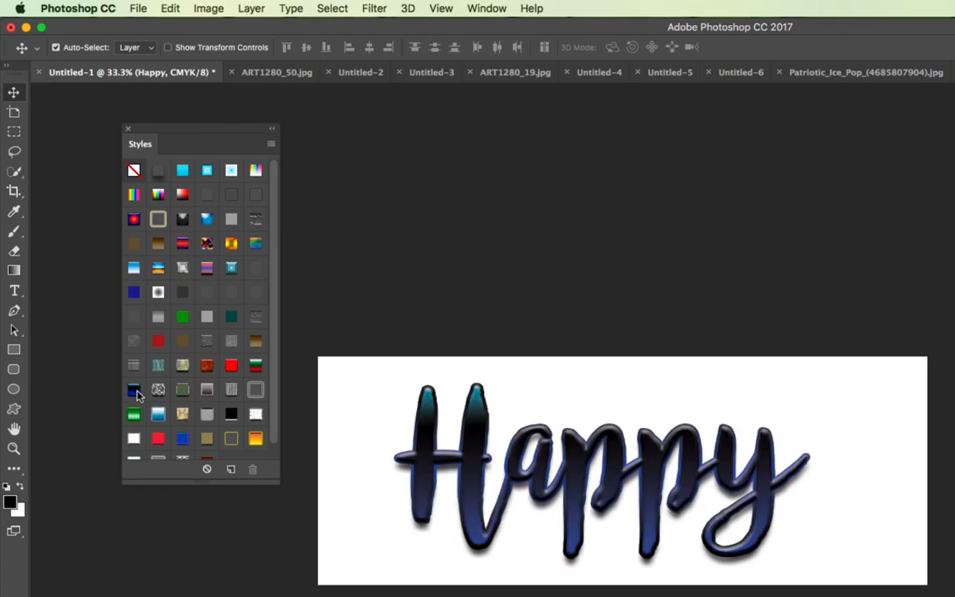
pyautogui.click(158, 389)
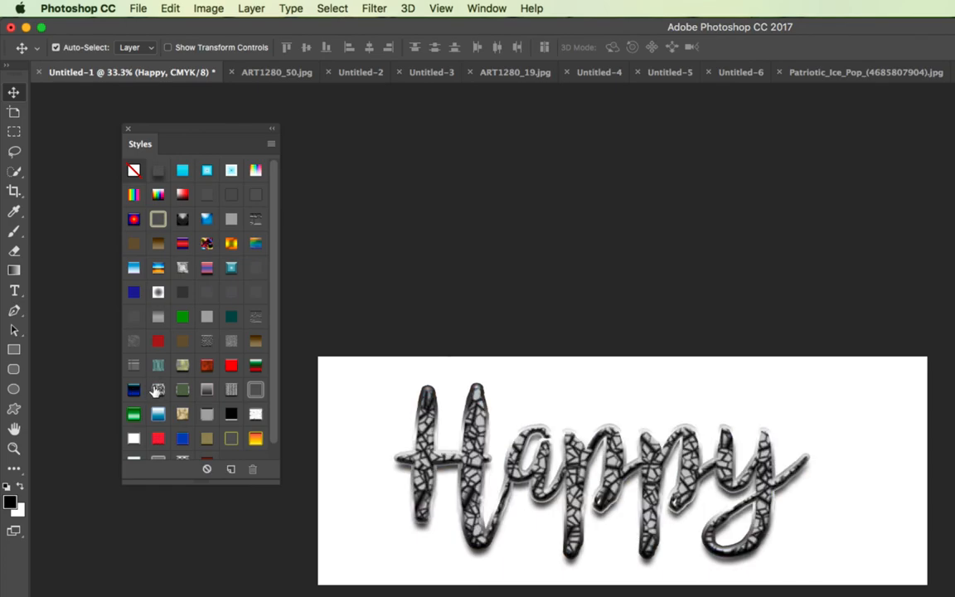
pyautogui.moveTo(416, 372)
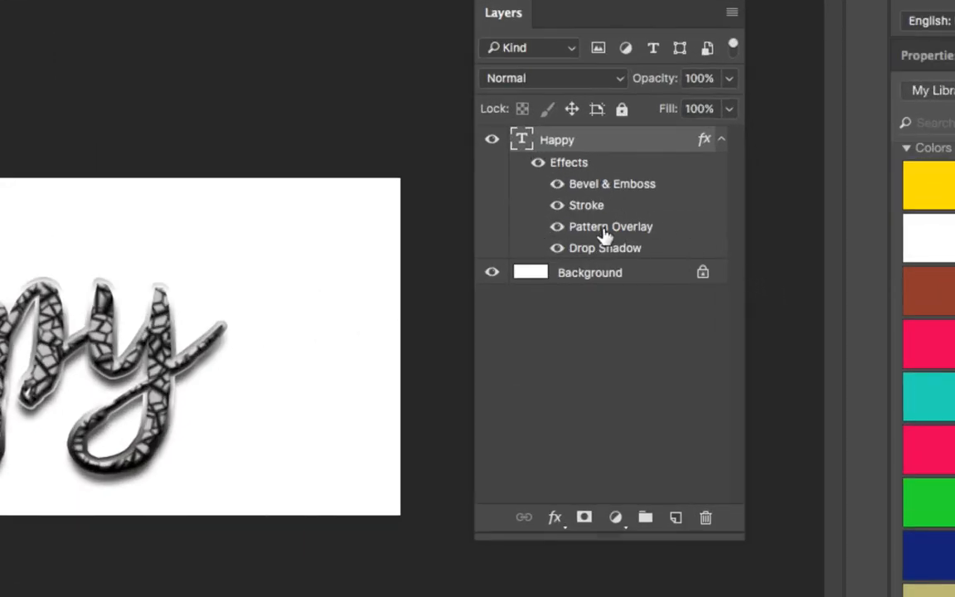
# Change Happy's Pattern Overlay pattern to the brown wood texture
pyautogui.doubleClick(611, 226)
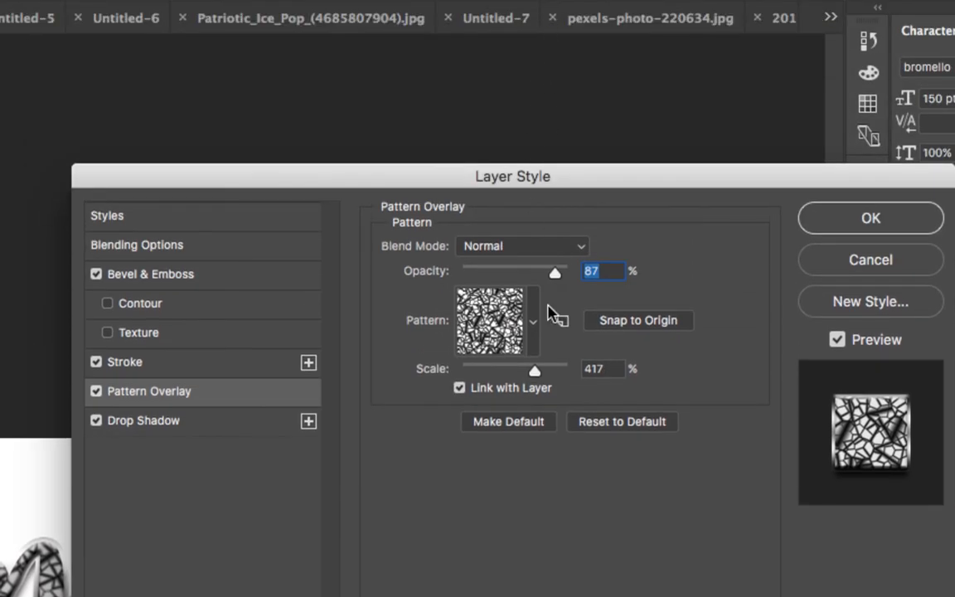
pyautogui.click(532, 321)
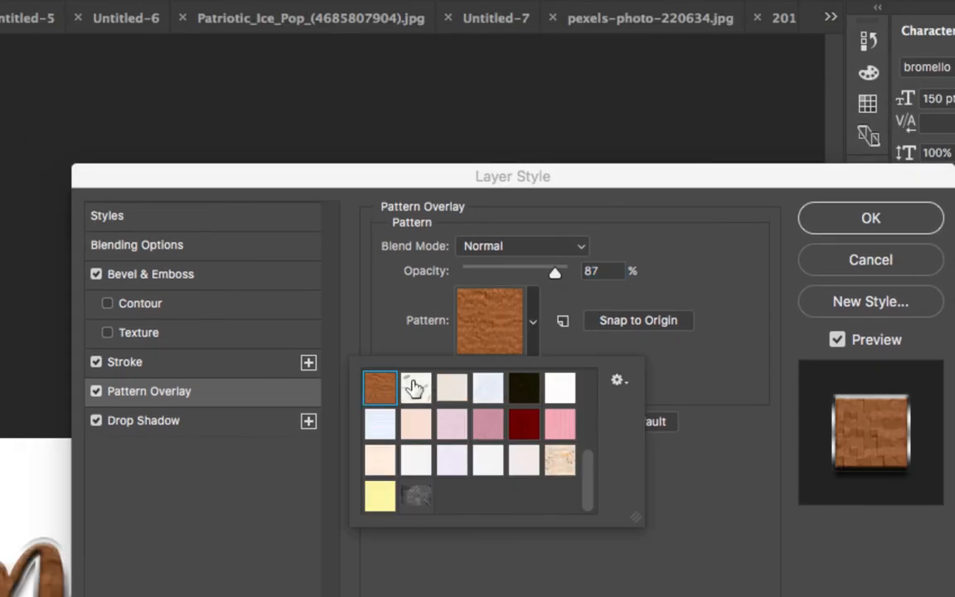
pyautogui.click(870, 217)
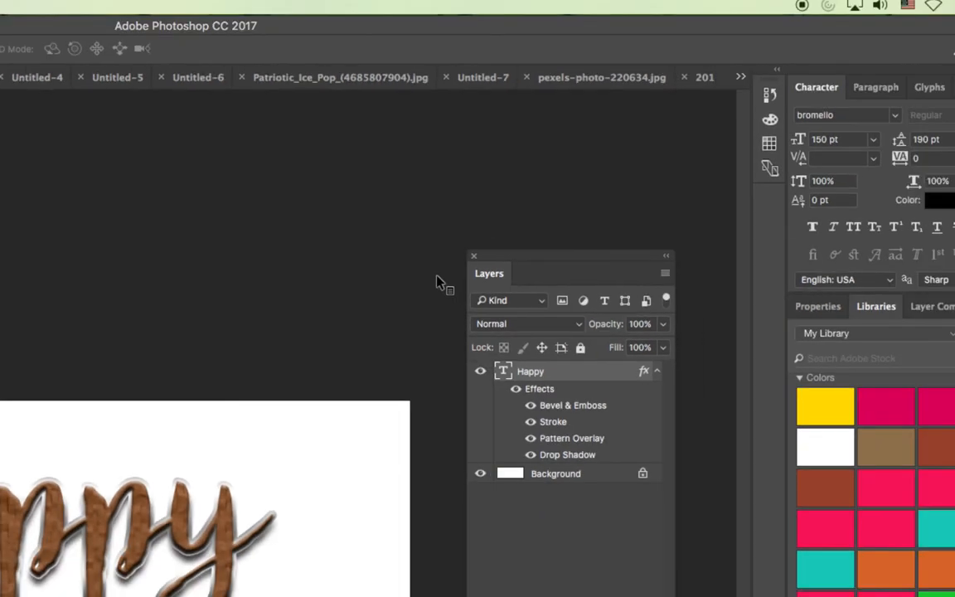